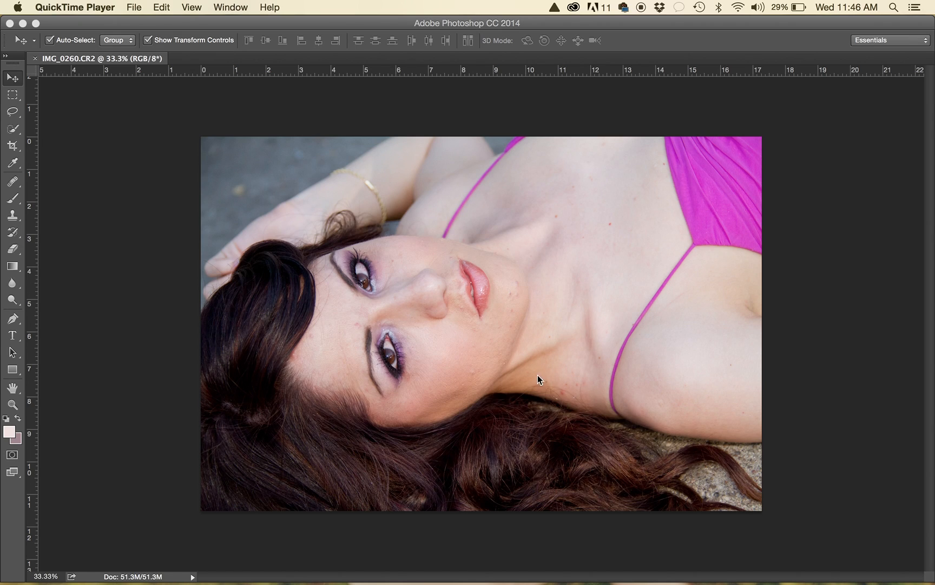
# Reveal the panels and show the Layers list with the single Background layer.
pyautogui.press('cmd+tab')
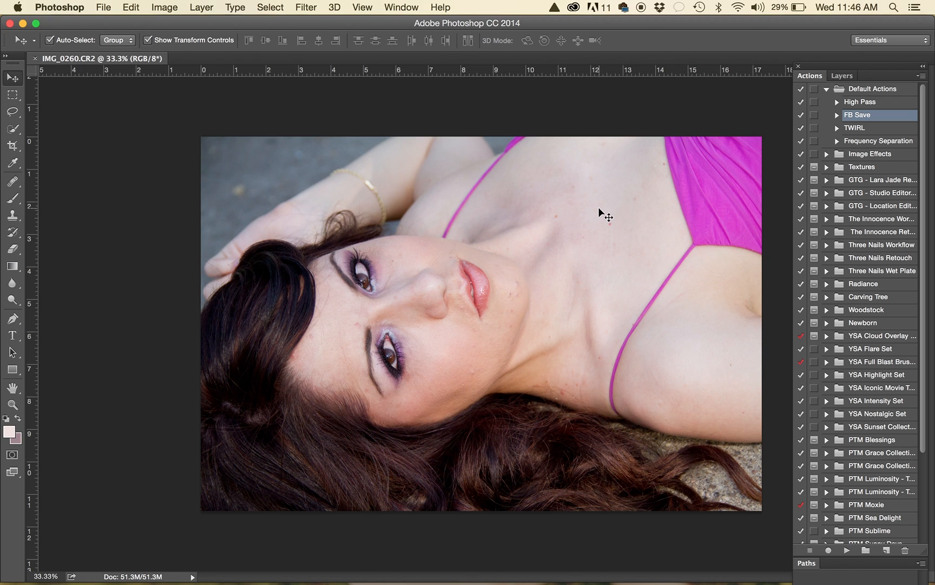
pyautogui.moveTo(727, 280)
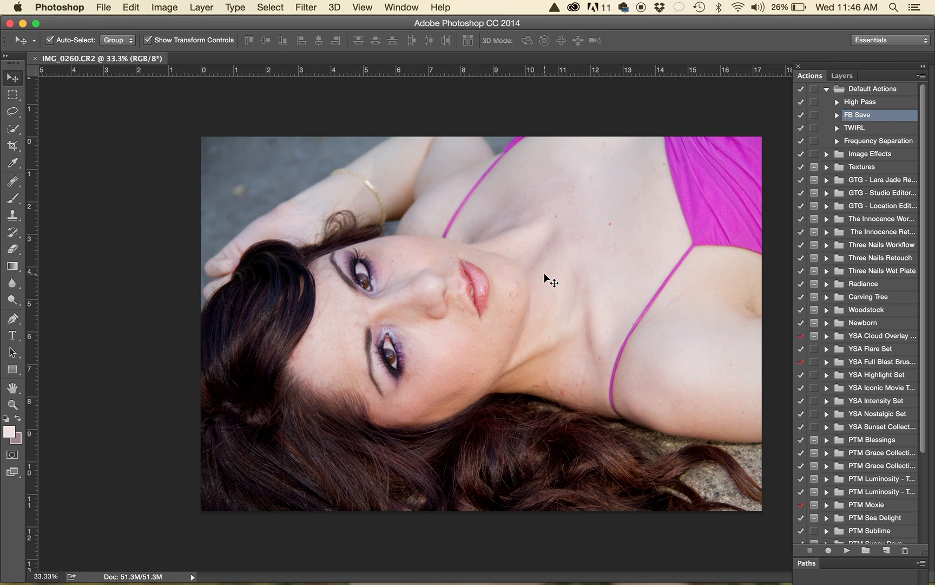
pyautogui.moveTo(604, 259)
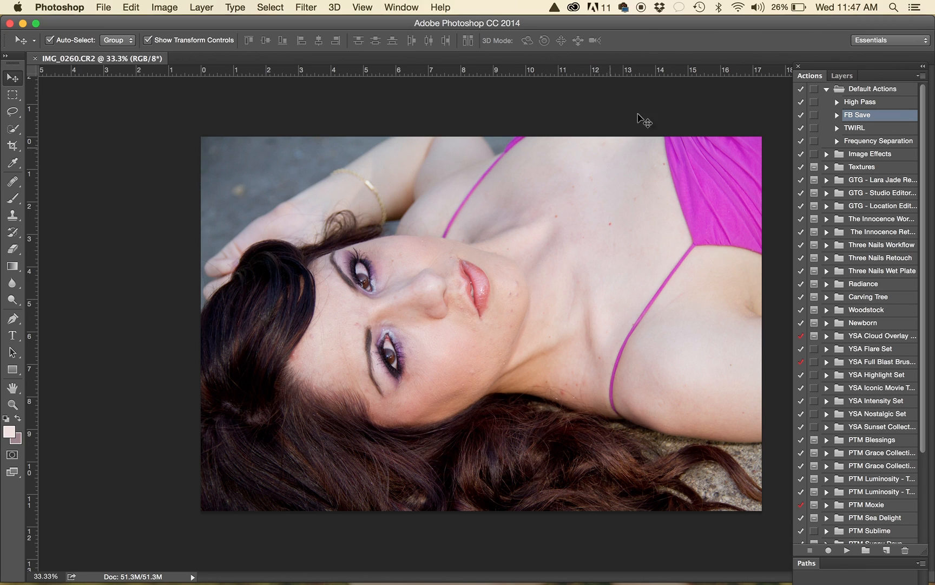
pyautogui.click(844, 76)
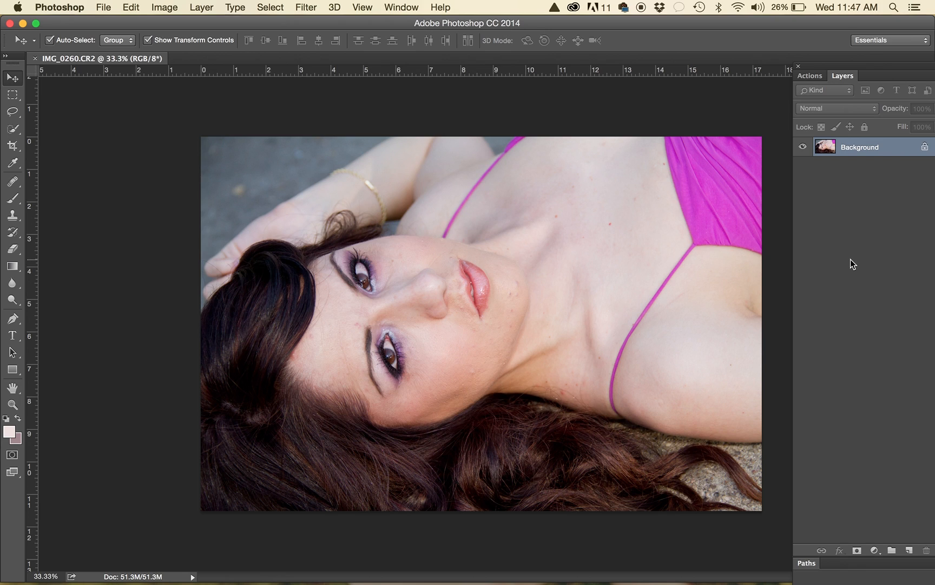
pyautogui.moveTo(850, 208)
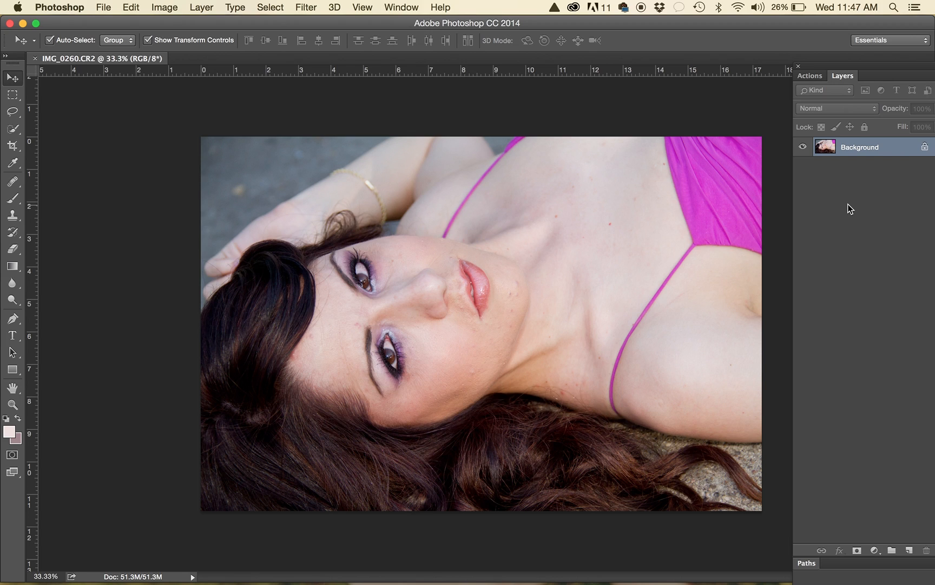
pyautogui.moveTo(817, 186)
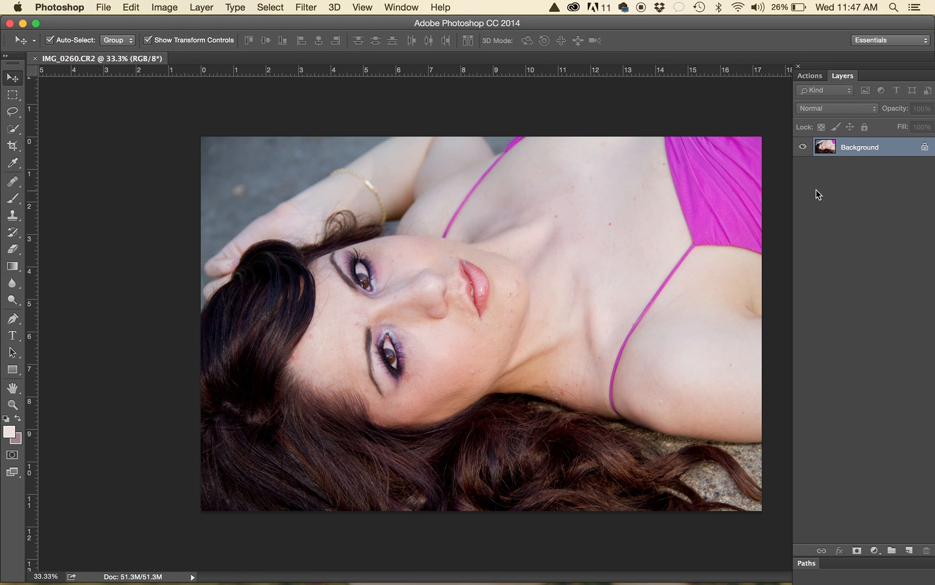
pyautogui.moveTo(860, 195)
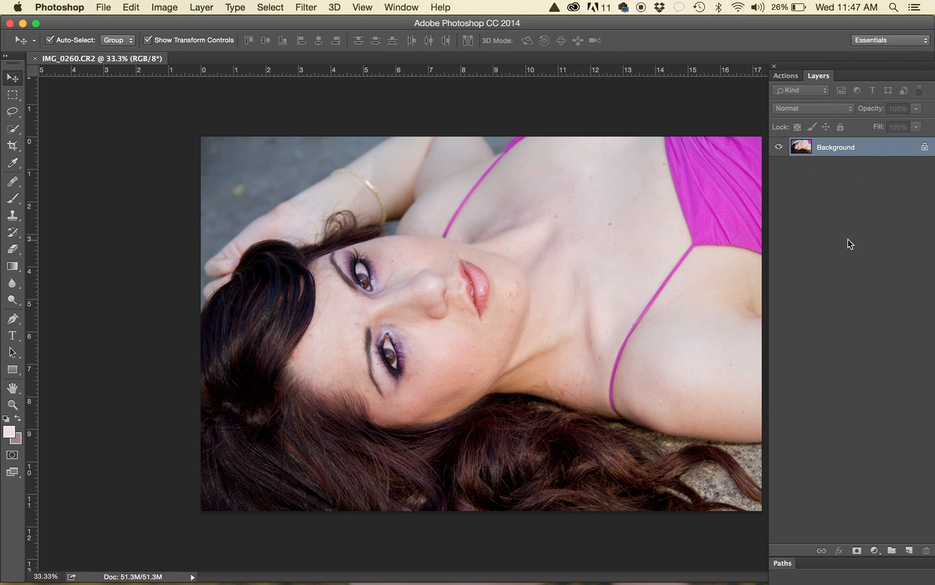
# Duplicate the Background twice and name the copies Low and High, leaving Low active.
pyautogui.click(50, 40)
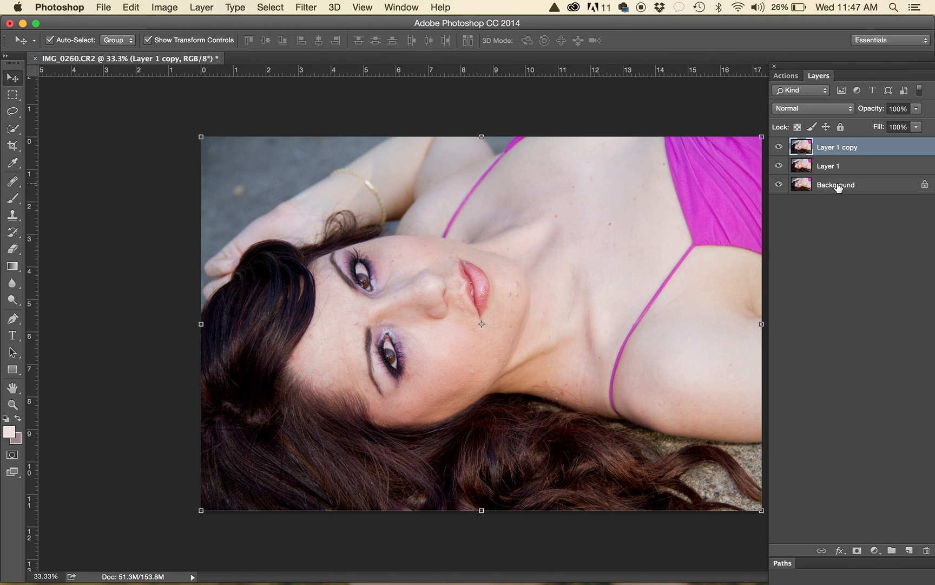
pyautogui.moveTo(833, 164)
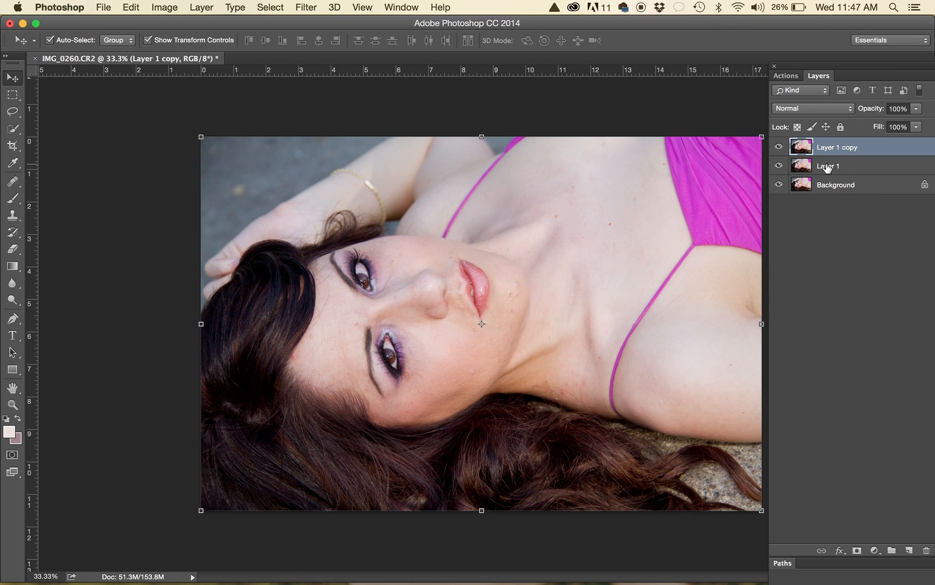
pyautogui.doubleClick(828, 166)
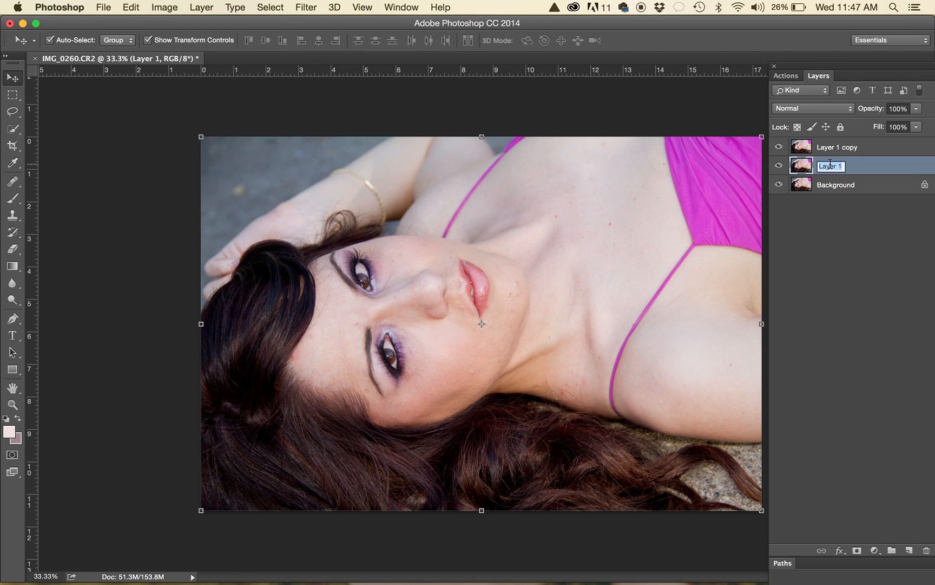
pyautogui.write('Low')
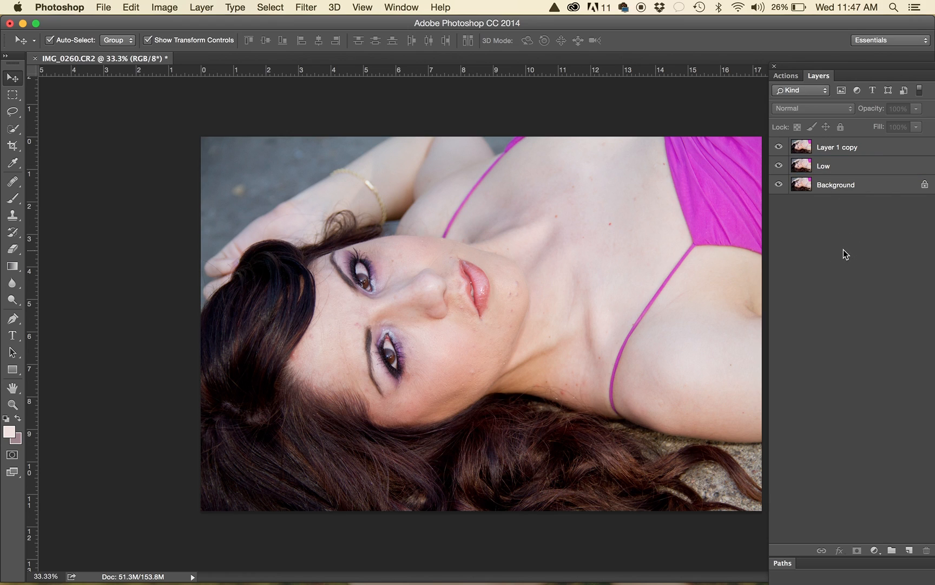
pyautogui.click(837, 147)
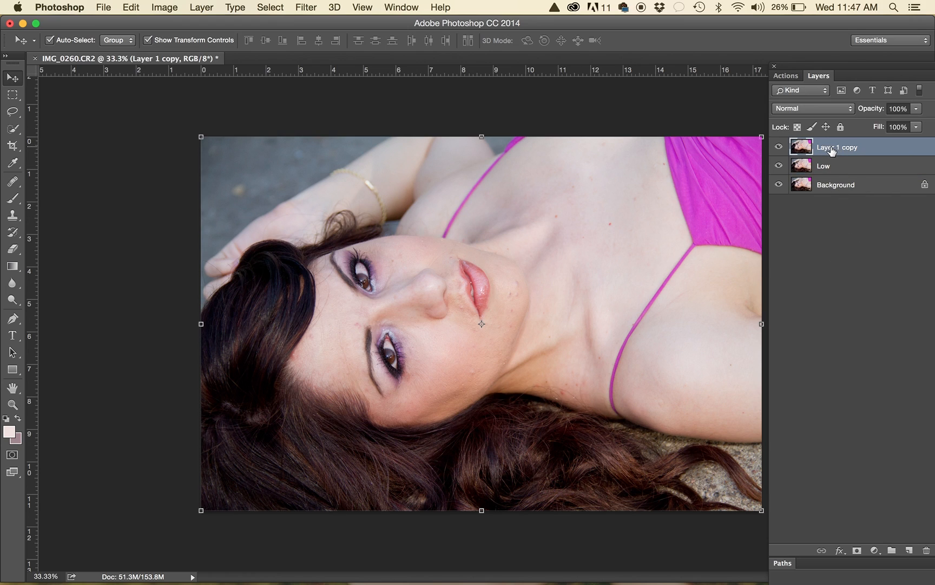
pyautogui.write('High')
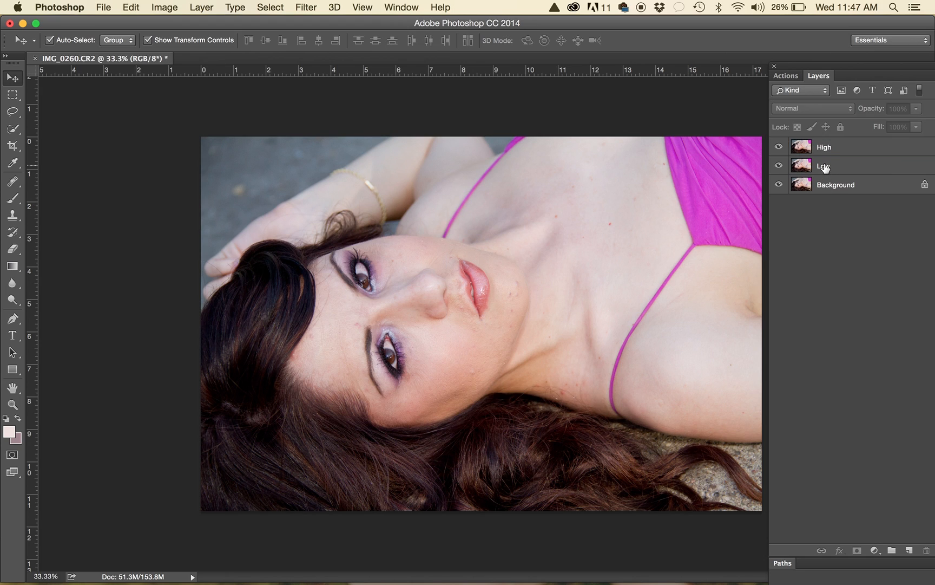
pyautogui.click(823, 166)
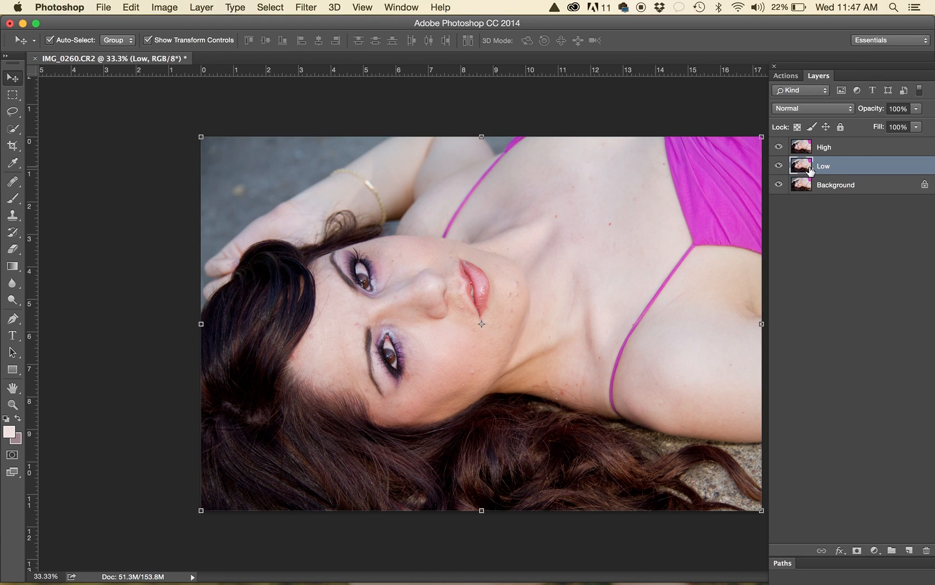
# Apply a Gaussian Blur of radius 5.2 pixels to the Low layer.
pyautogui.click(305, 8)
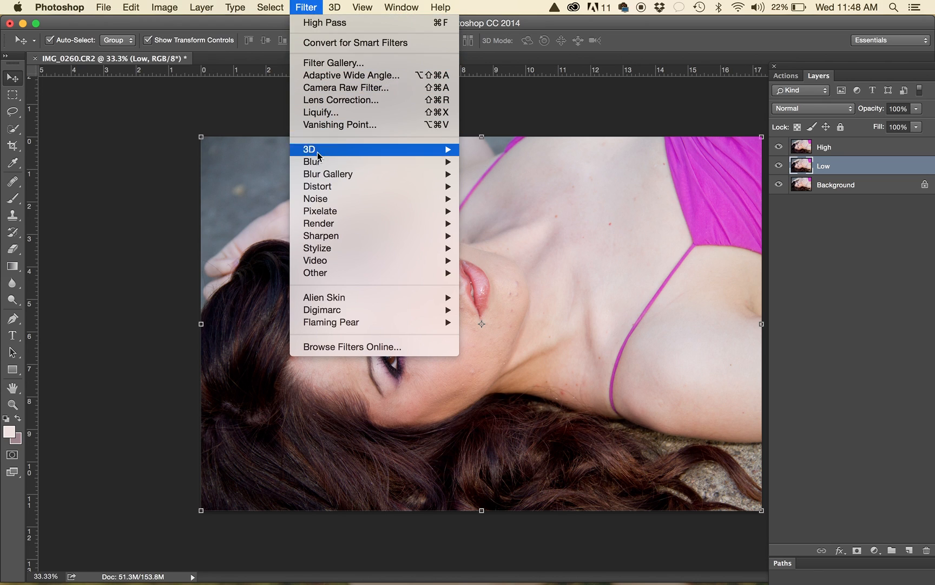
pyautogui.moveTo(312, 161)
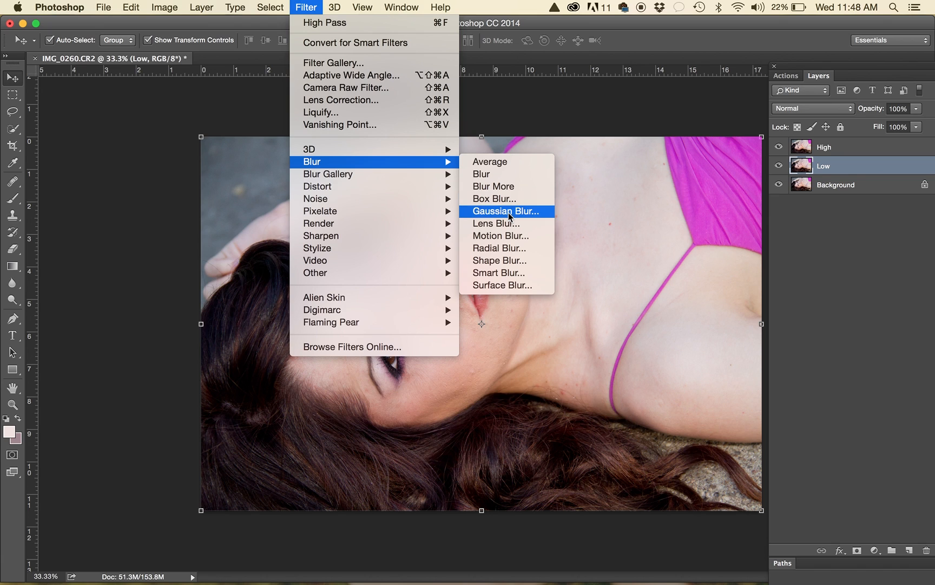
pyautogui.click(506, 211)
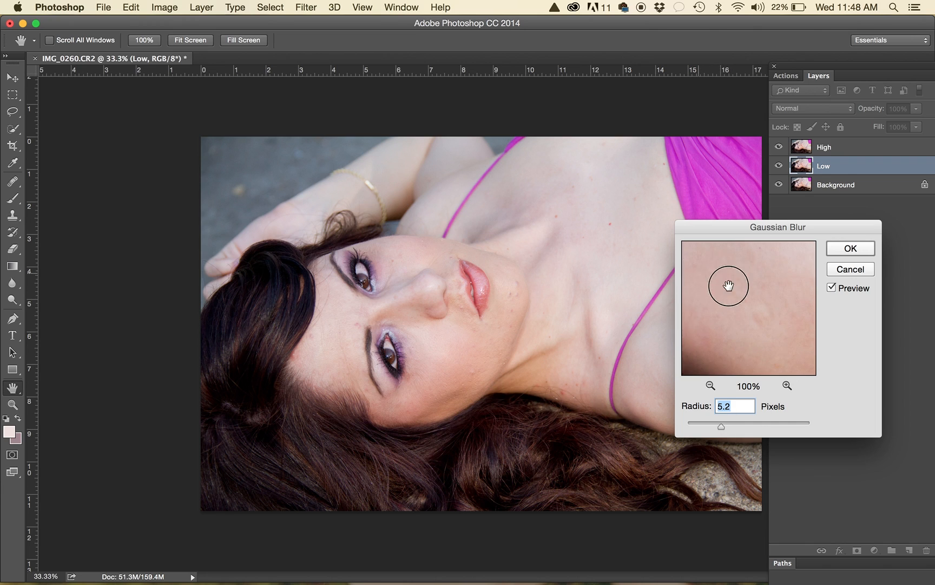
pyautogui.moveTo(728, 285); pyautogui.dragTo(774, 340)
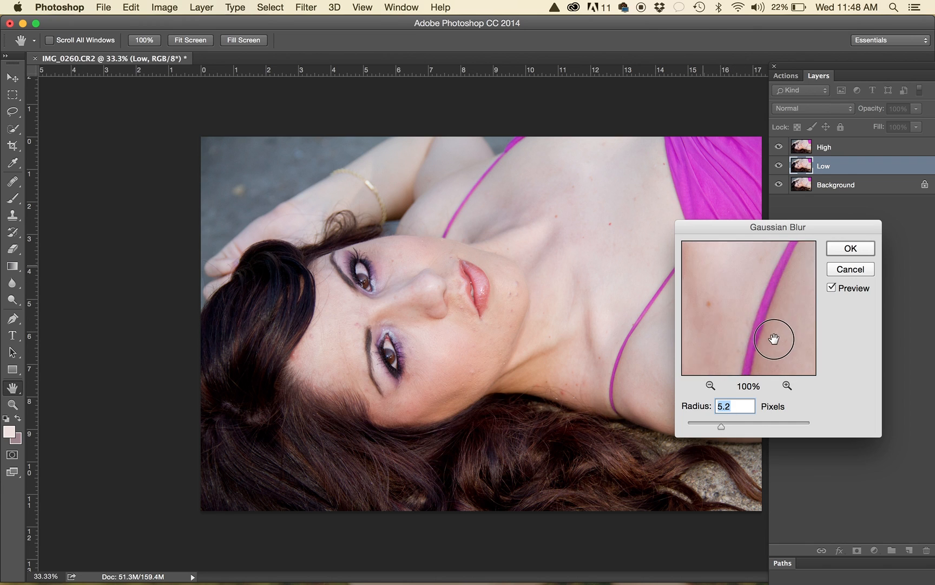
pyautogui.moveTo(773, 340); pyautogui.dragTo(706, 283)
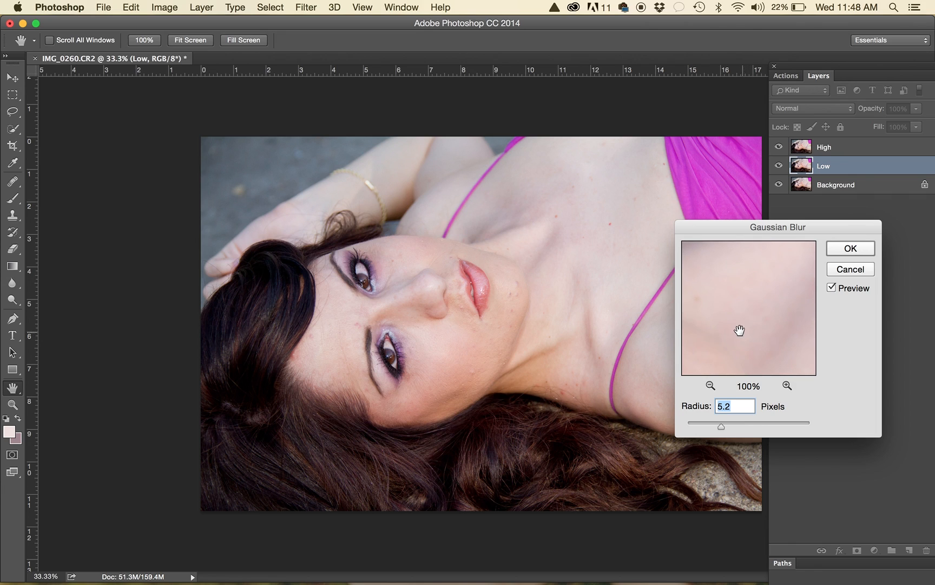
pyautogui.moveTo(733, 438)
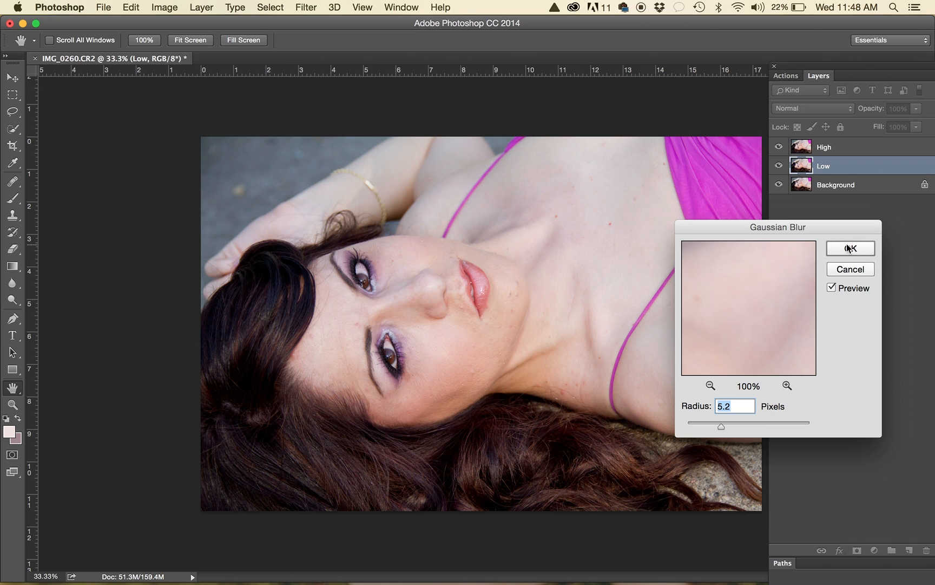
pyautogui.click(850, 248)
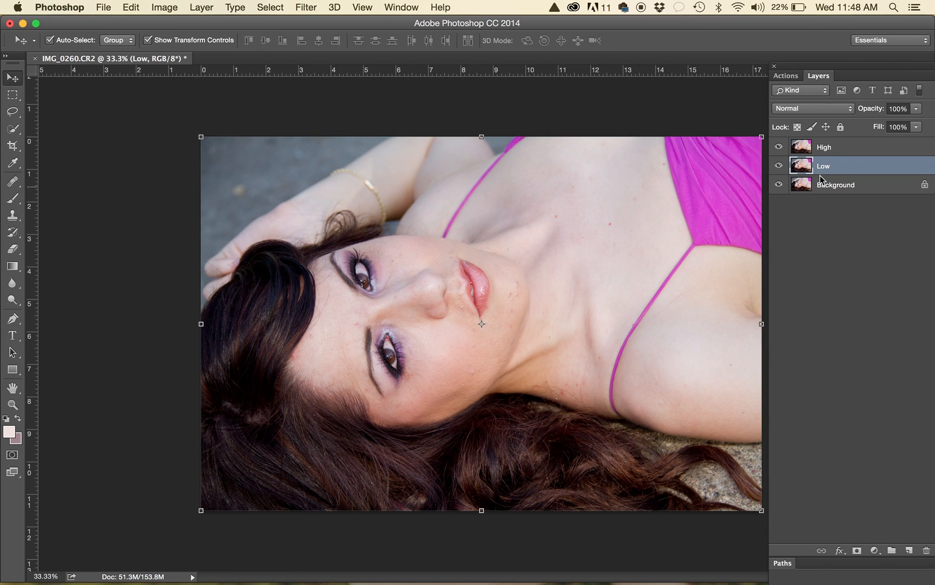
pyautogui.moveTo(838, 148)
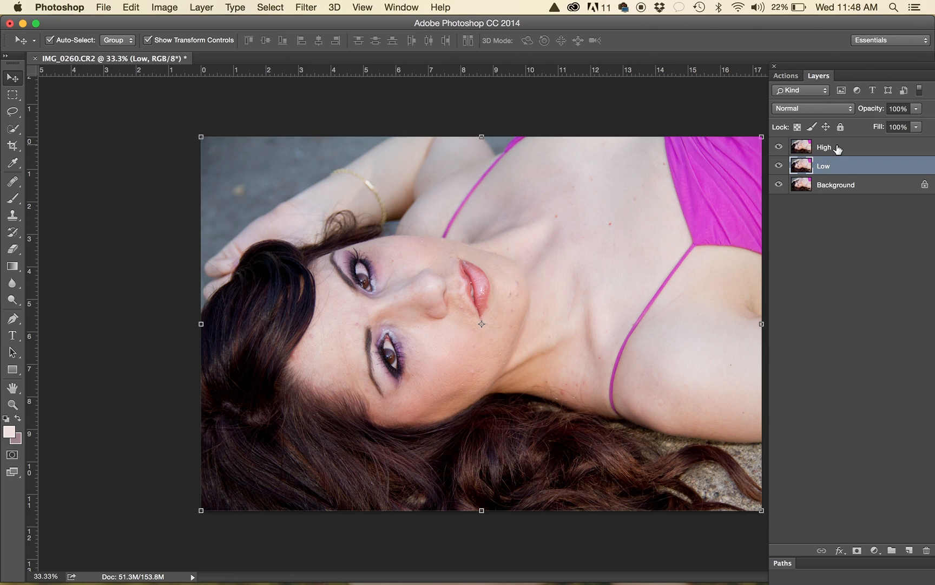
# On High, set Apply Image to subtract the Low layer at scale 2, offset 128, with preview on.
pyautogui.click(835, 147)
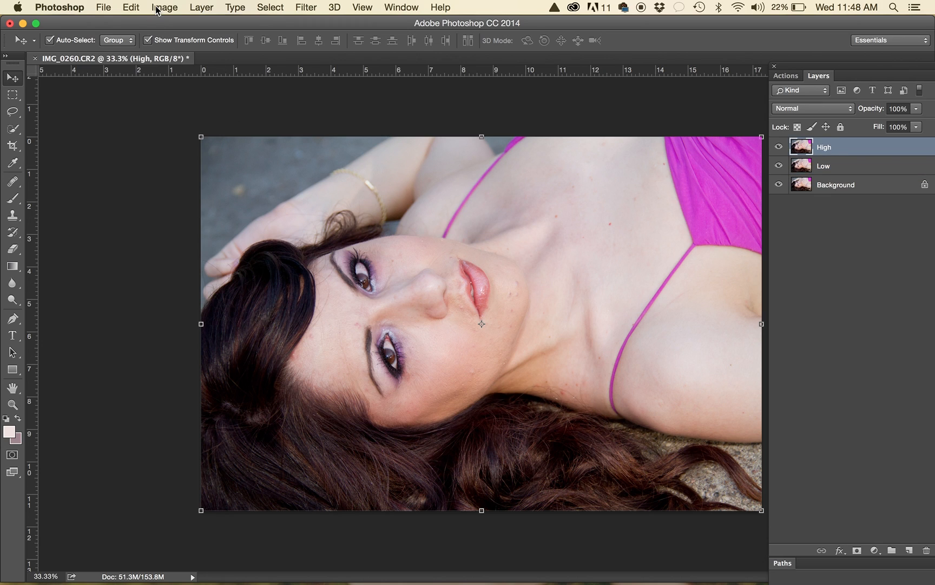
pyautogui.click(165, 8)
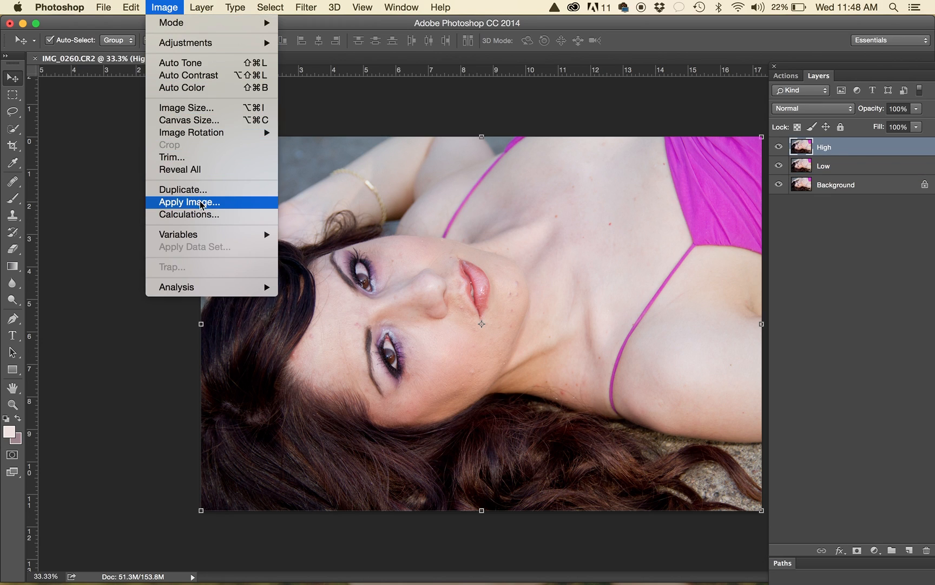
pyautogui.click(190, 201)
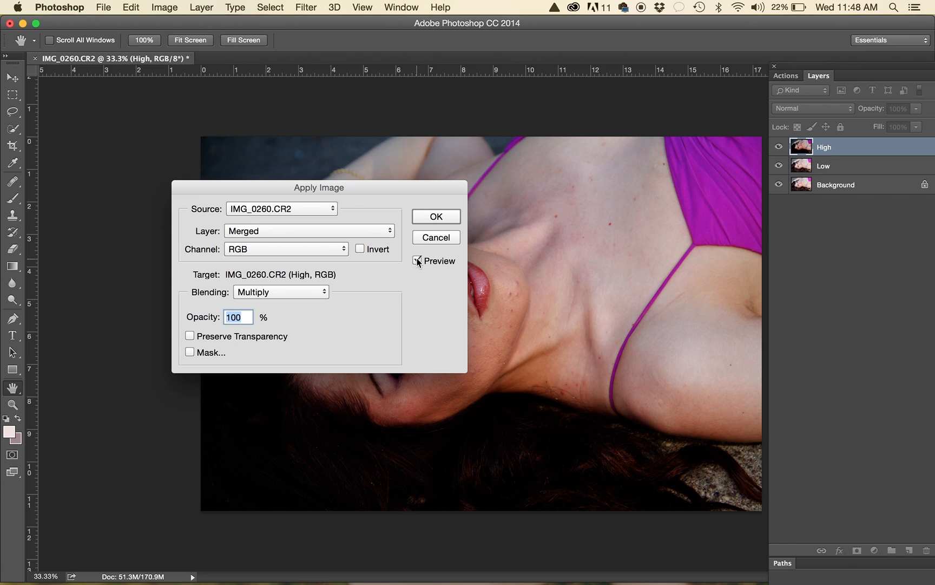
pyautogui.click(418, 261)
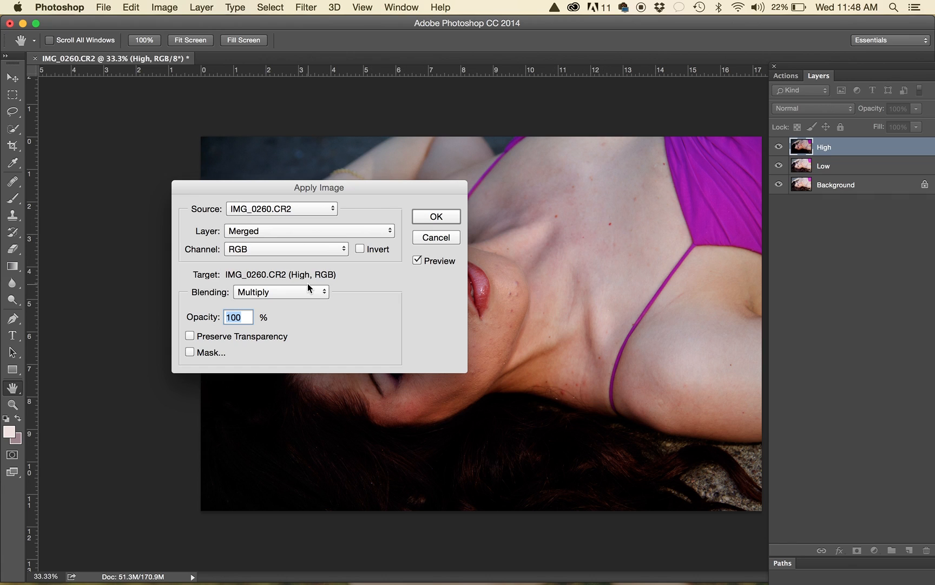
pyautogui.moveTo(394, 242)
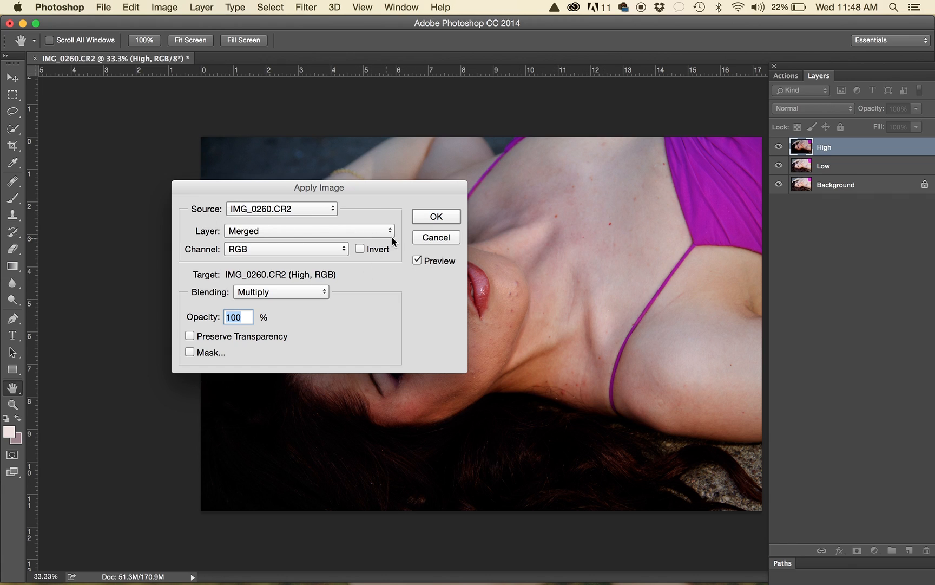
pyautogui.click(309, 231)
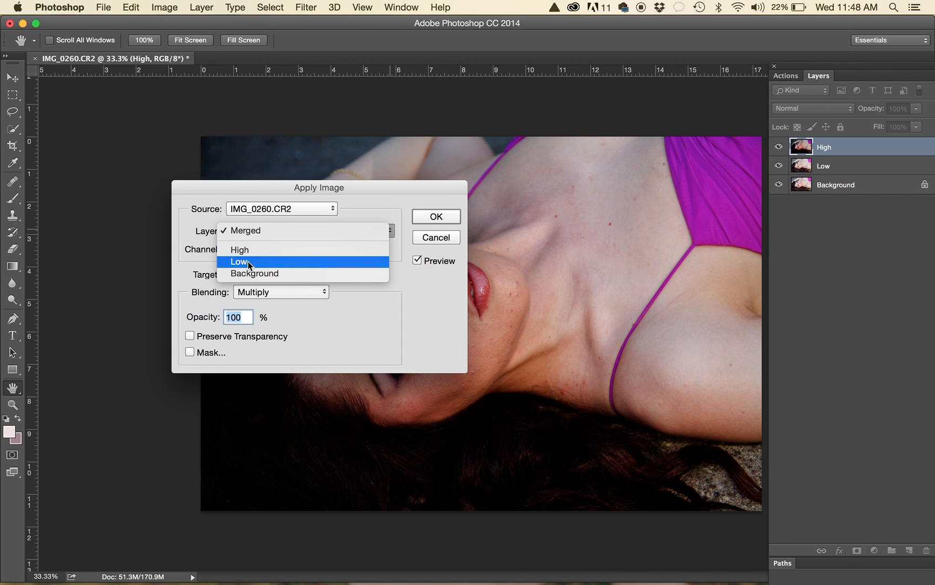
pyautogui.click(239, 261)
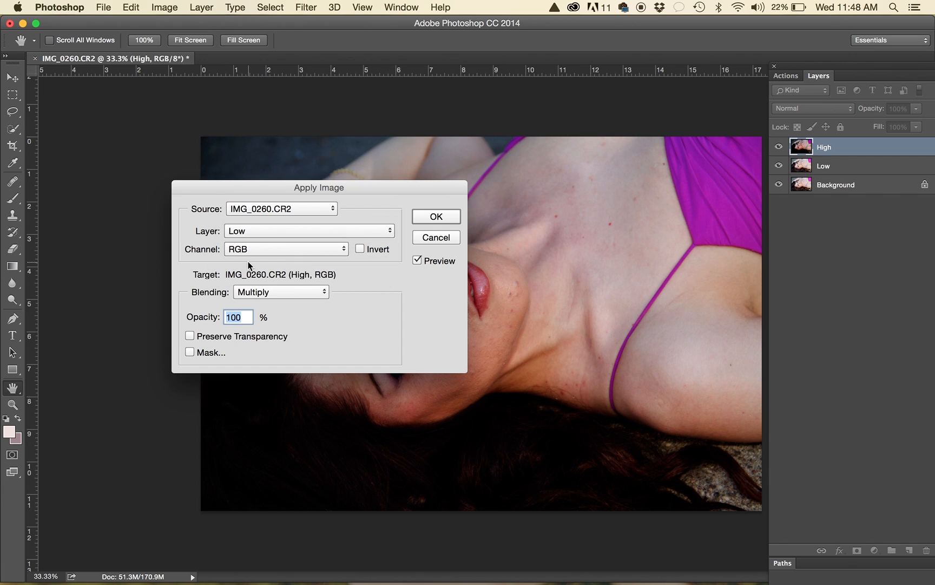
pyautogui.moveTo(327, 300)
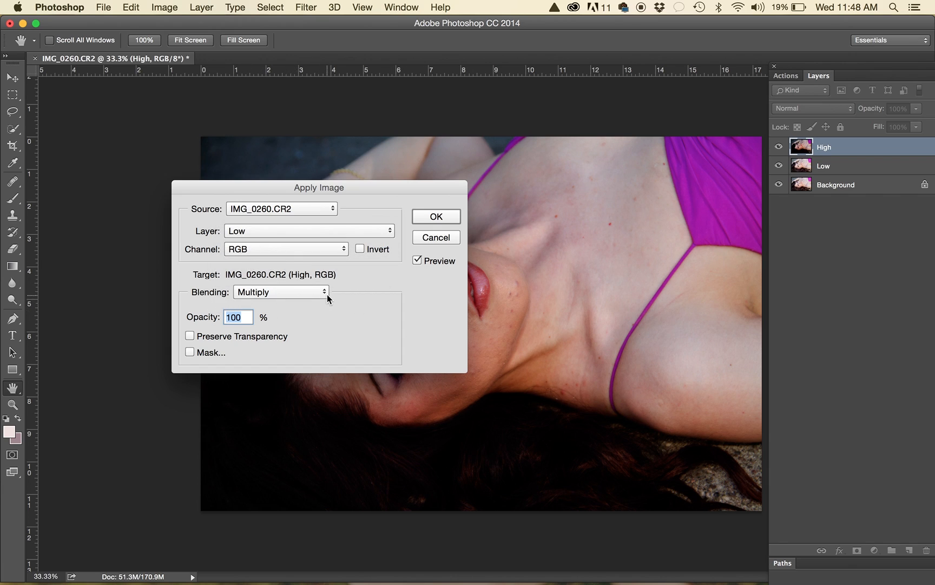
pyautogui.click(280, 291)
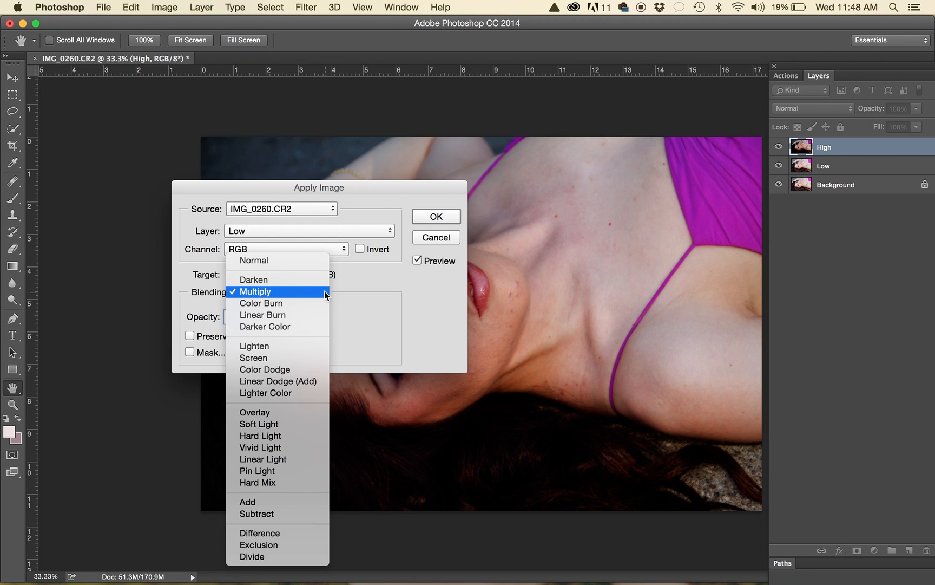
pyautogui.moveTo(288, 459)
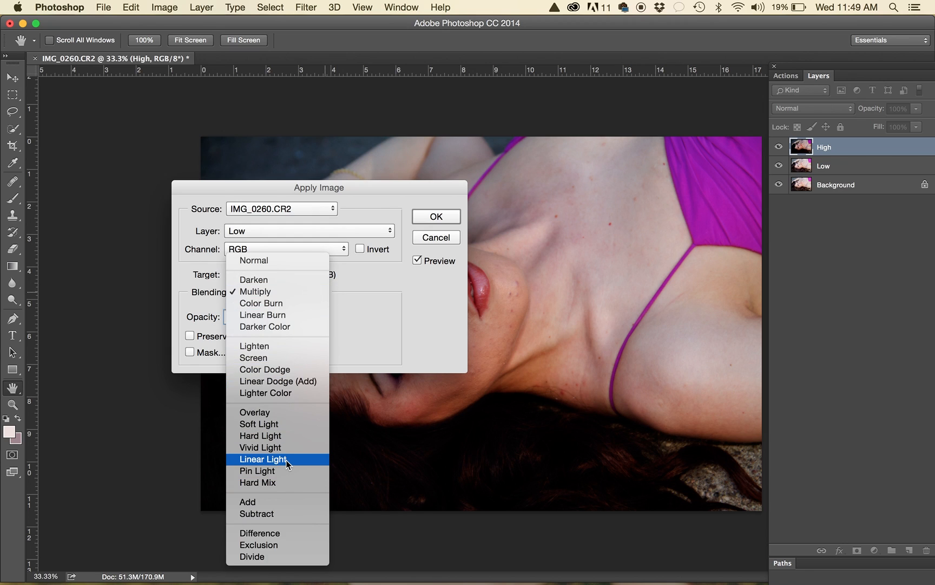
pyautogui.moveTo(267, 513)
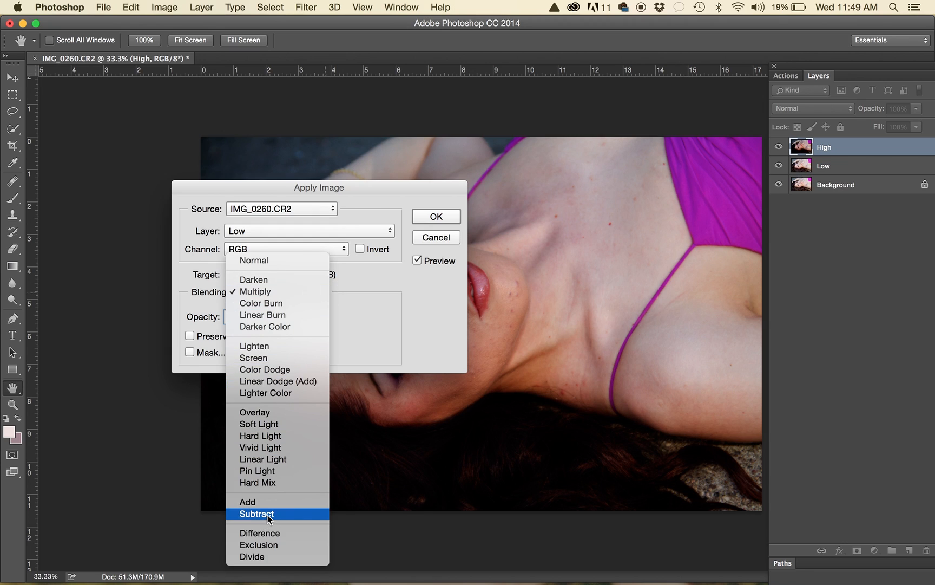
pyautogui.click(258, 514)
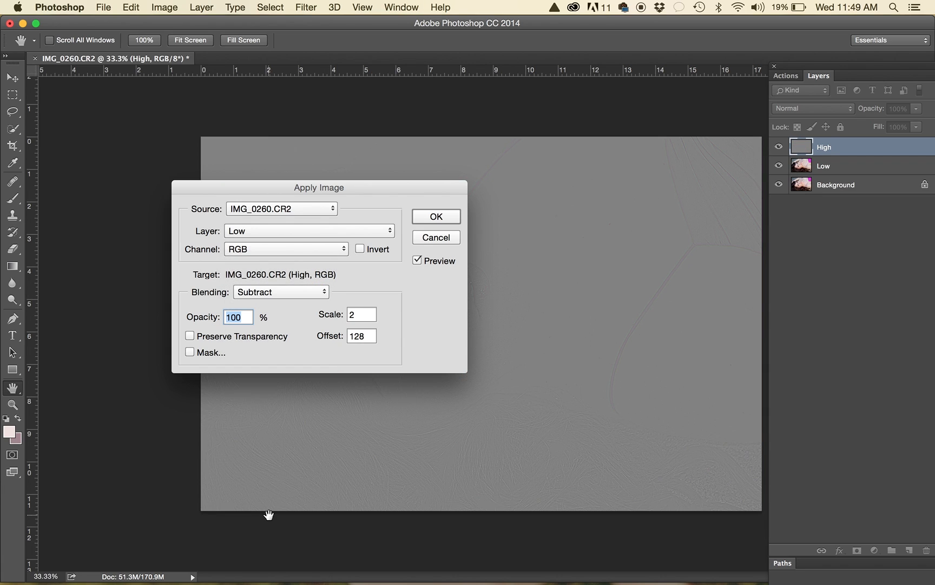
pyautogui.moveTo(686, 155)
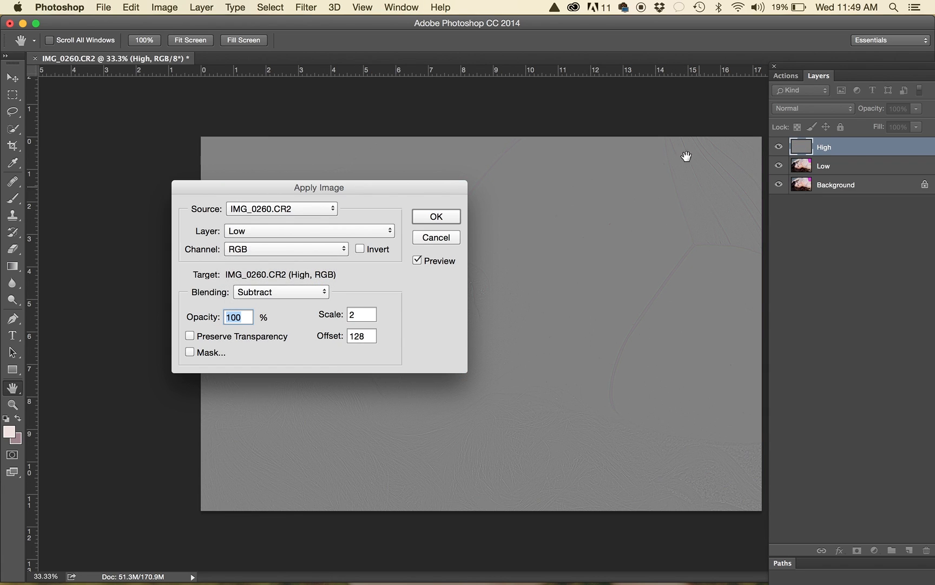
pyautogui.moveTo(318, 186); pyautogui.dragTo(473, 451)
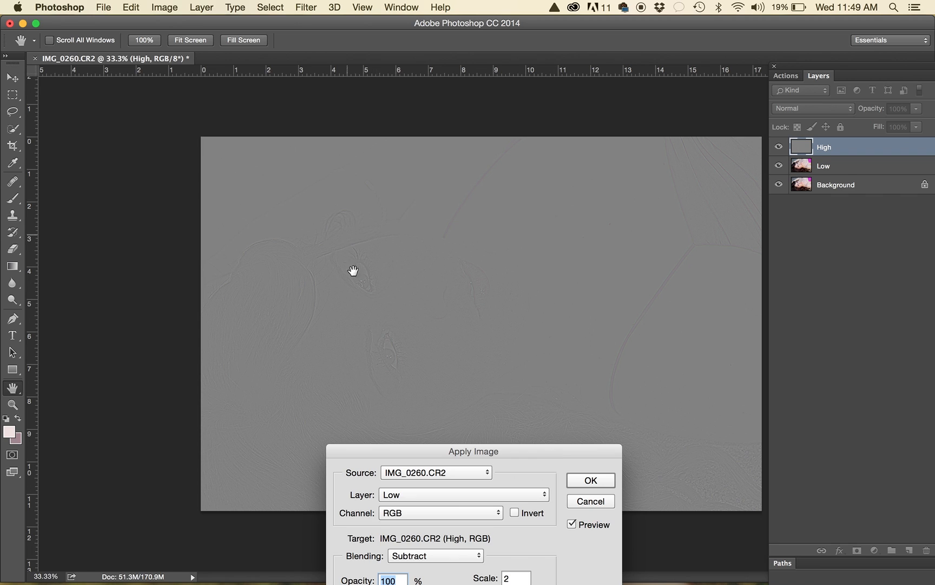
pyautogui.moveTo(514, 458)
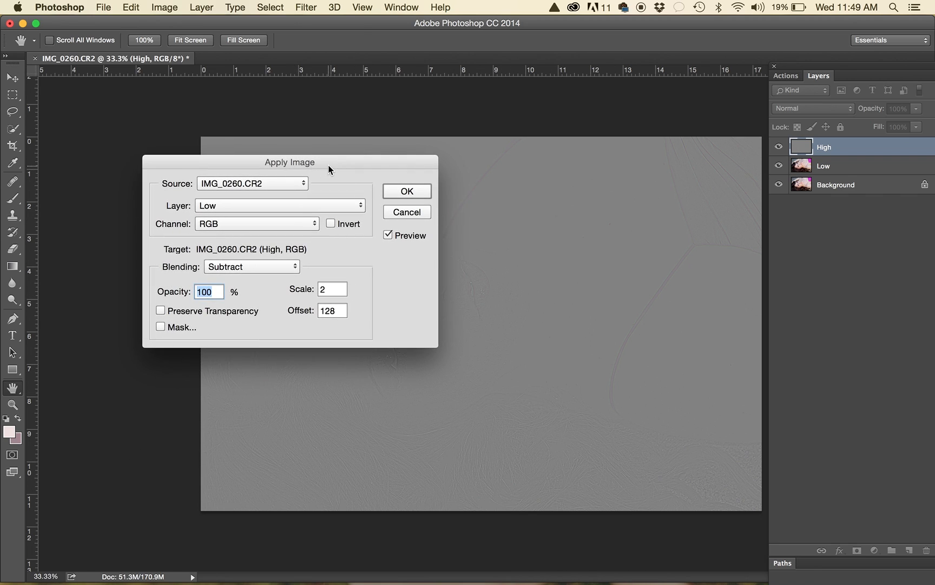
pyautogui.moveTo(337, 192)
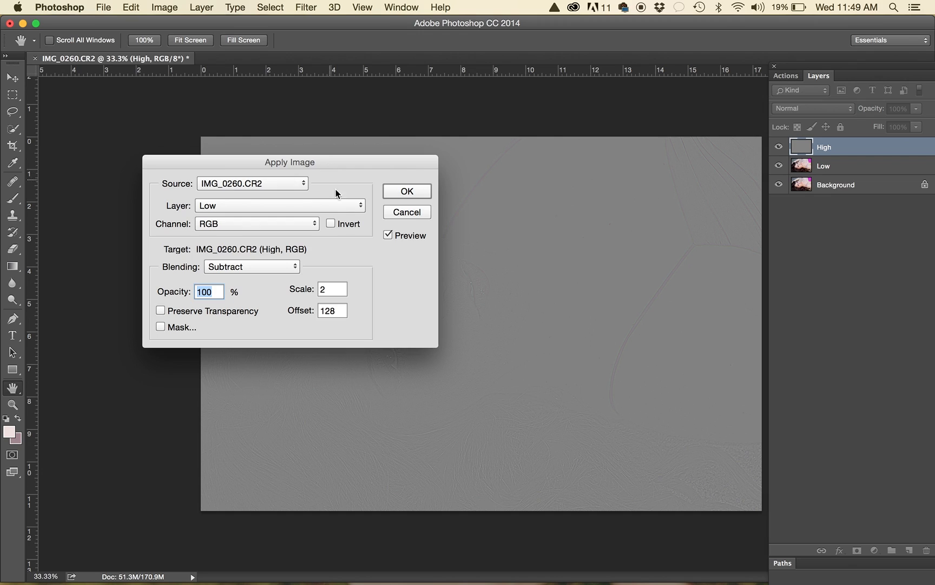
pyautogui.moveTo(247, 270)
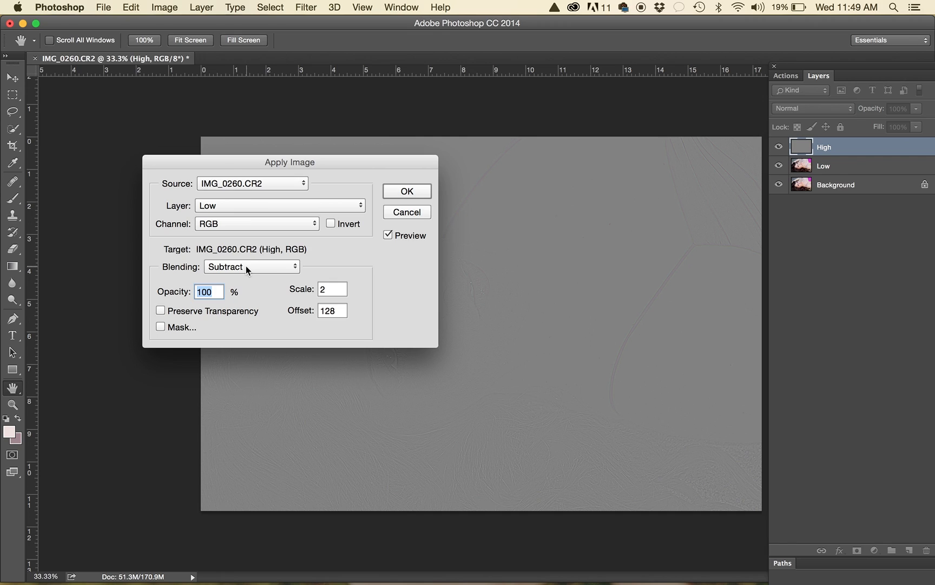
pyautogui.moveTo(240, 274)
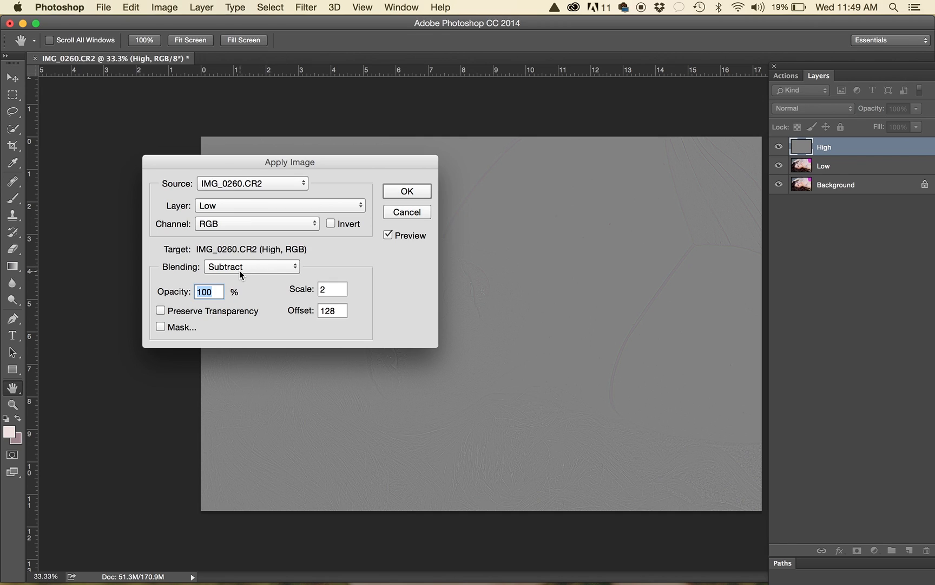
pyautogui.moveTo(360, 283)
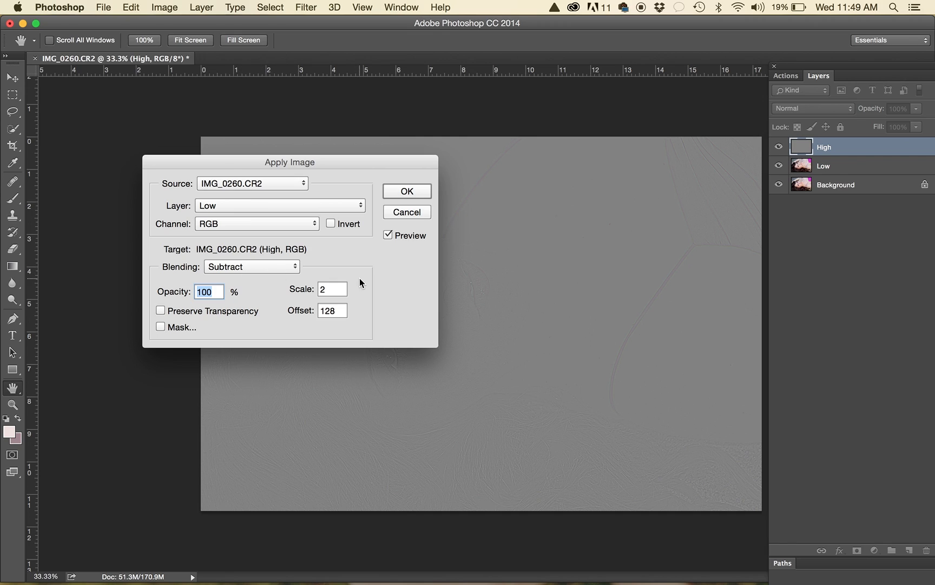
pyautogui.moveTo(344, 323)
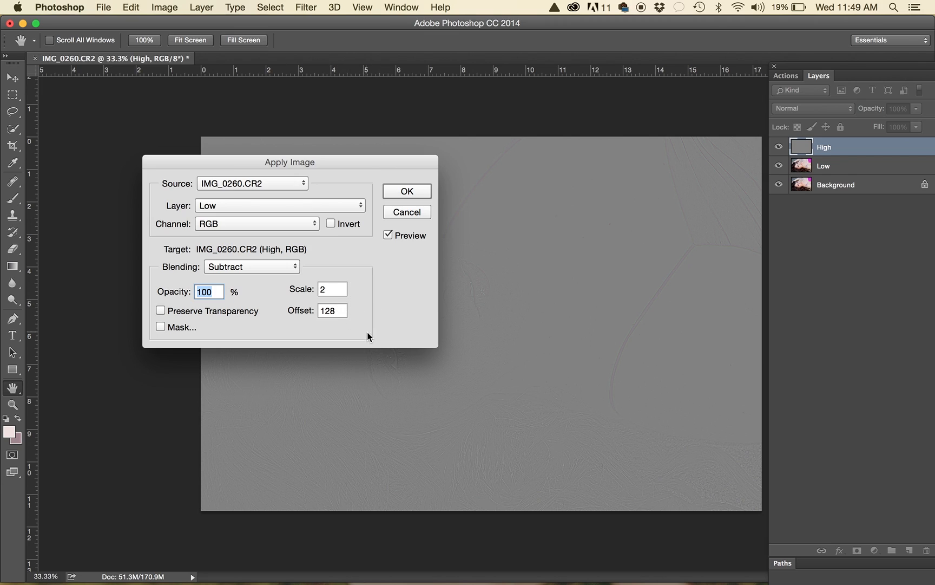
pyautogui.moveTo(372, 344)
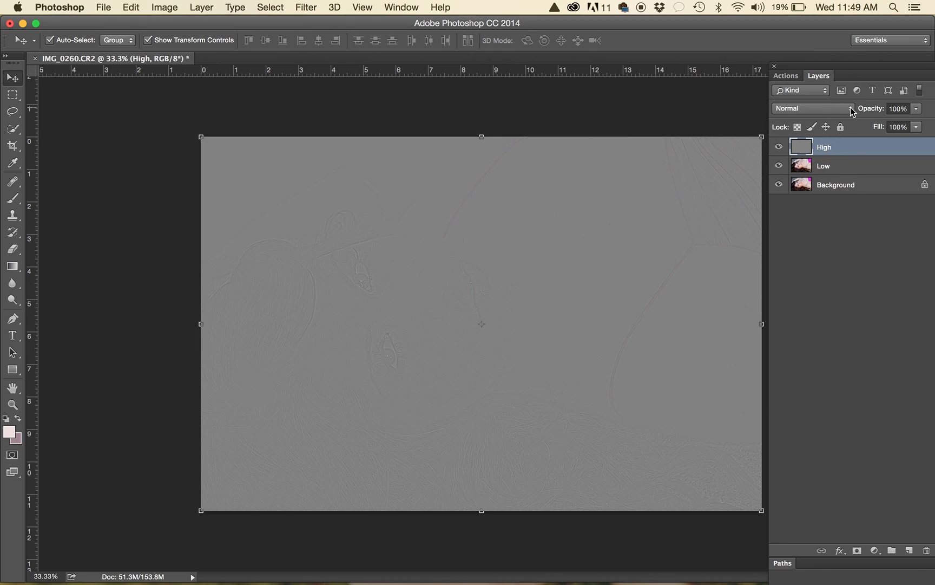
# Blend High as Linear Light, then group High and Low into Group 1.
pyautogui.click(811, 109)
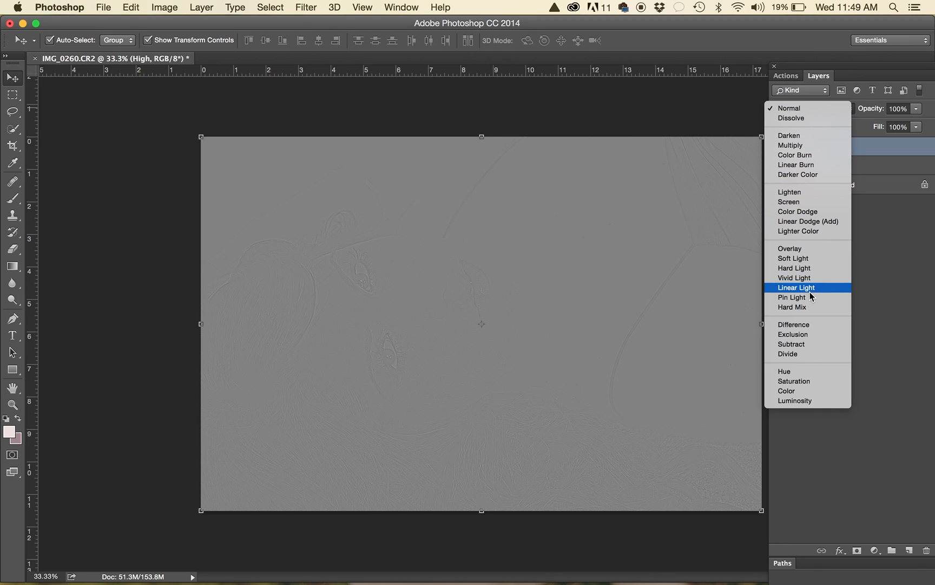
pyautogui.moveTo(811, 296)
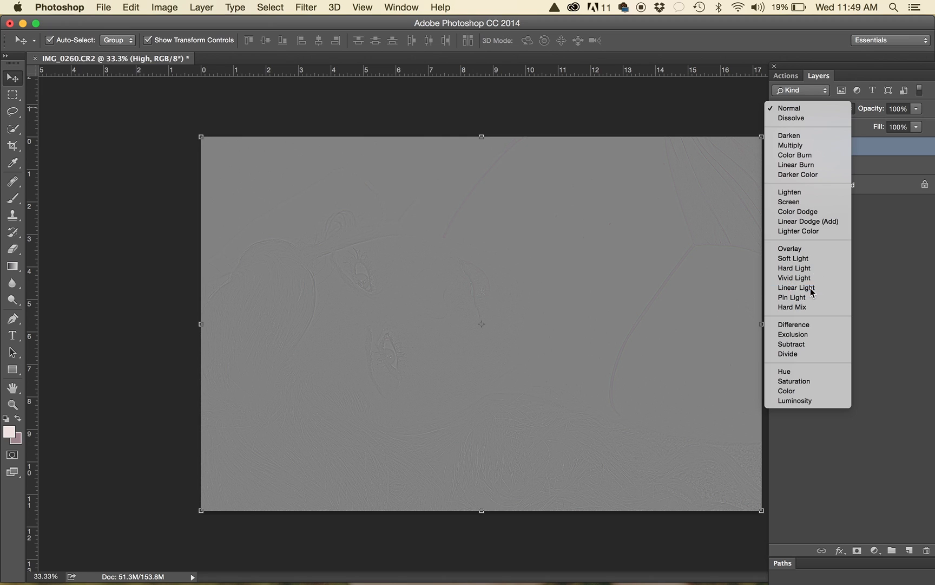
pyautogui.click(796, 288)
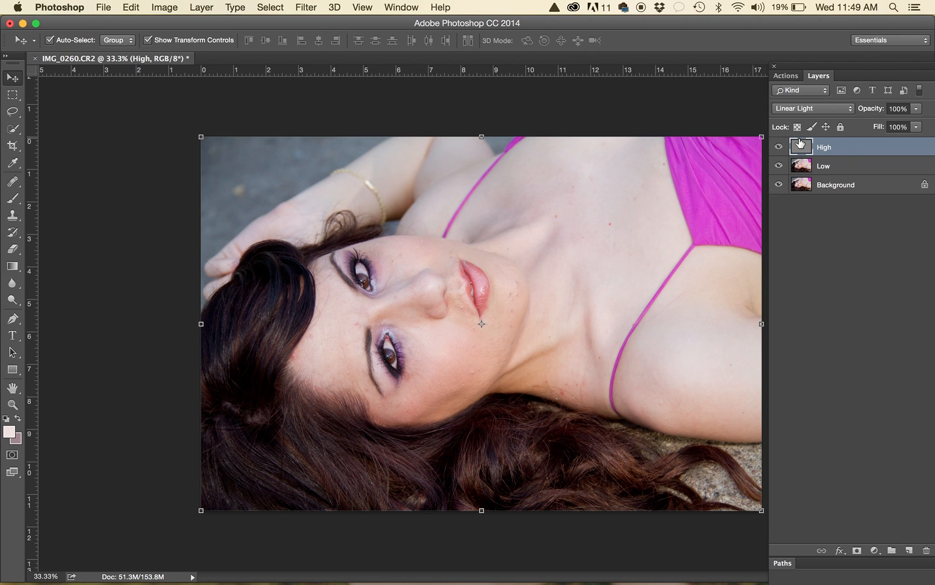
pyautogui.click(841, 165)
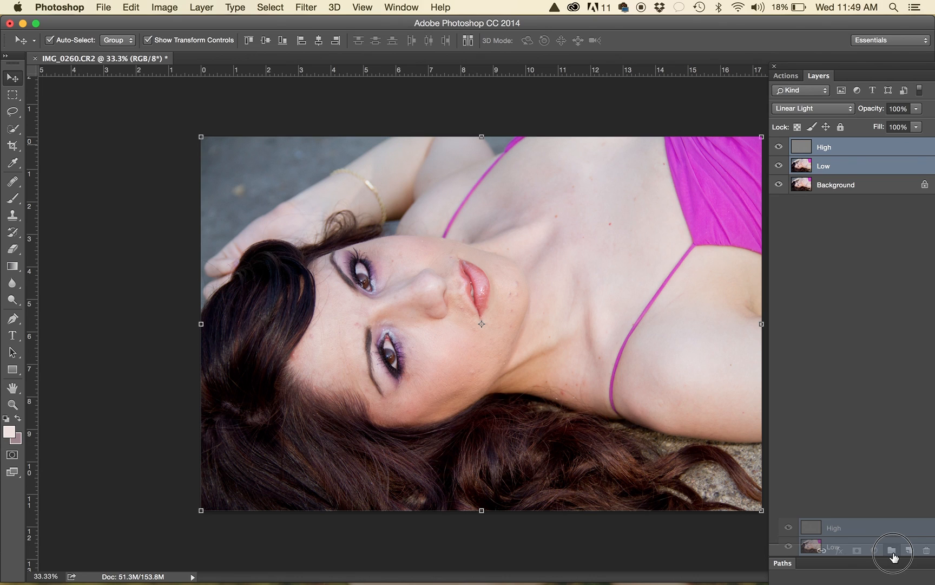
pyautogui.click(894, 550)
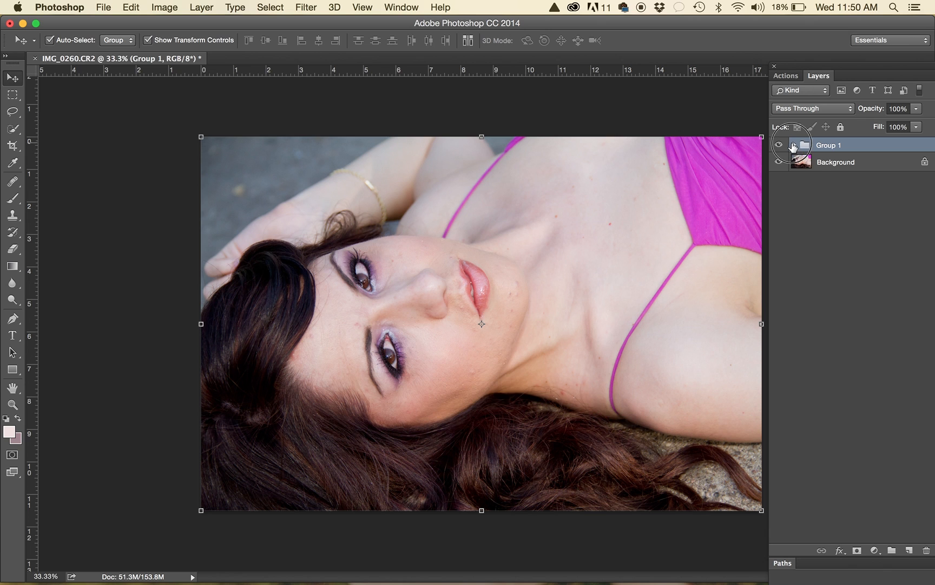
# Expand Group 1 and make its Low layer active for retouching the face.
pyautogui.click(793, 144)
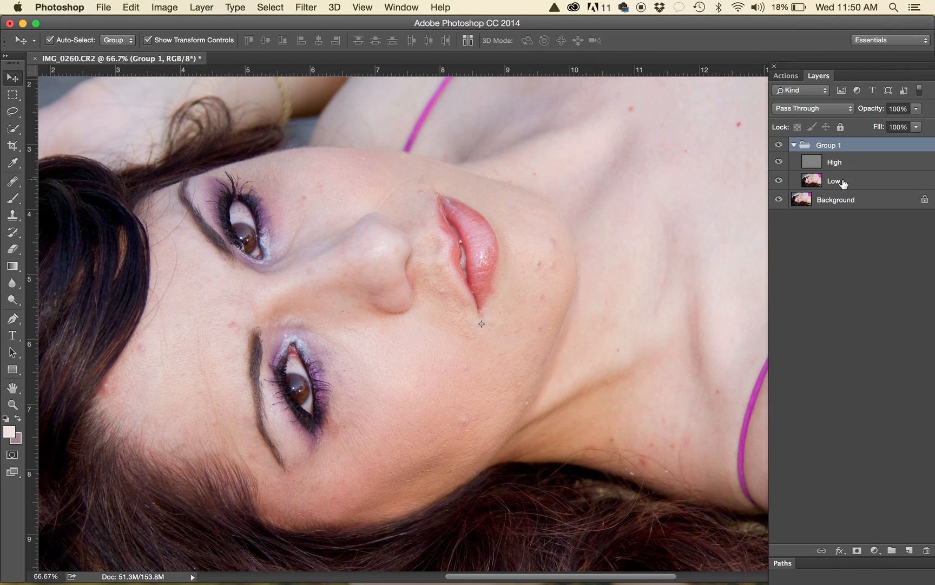
pyautogui.click(835, 181)
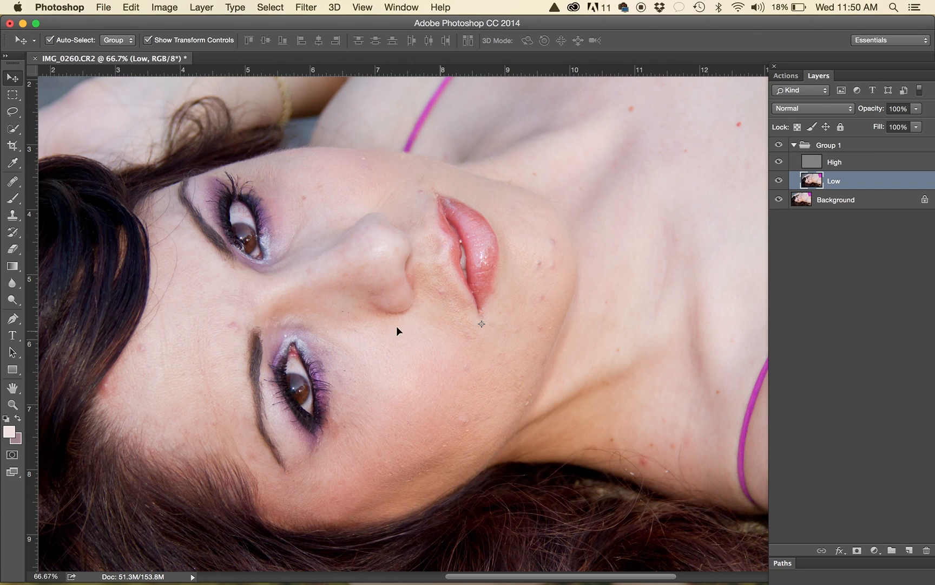
pyautogui.moveTo(457, 430)
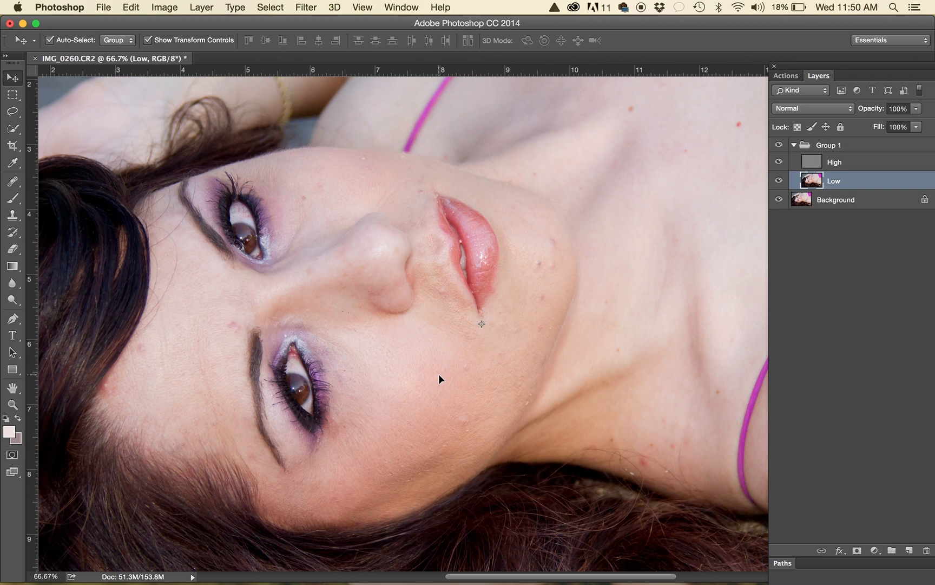
pyautogui.moveTo(850, 167)
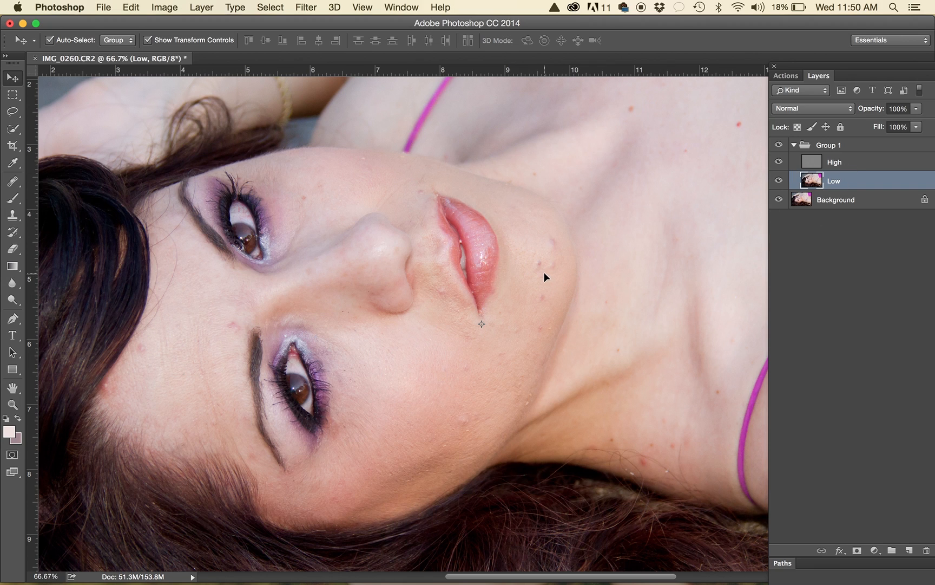
pyautogui.moveTo(499, 451)
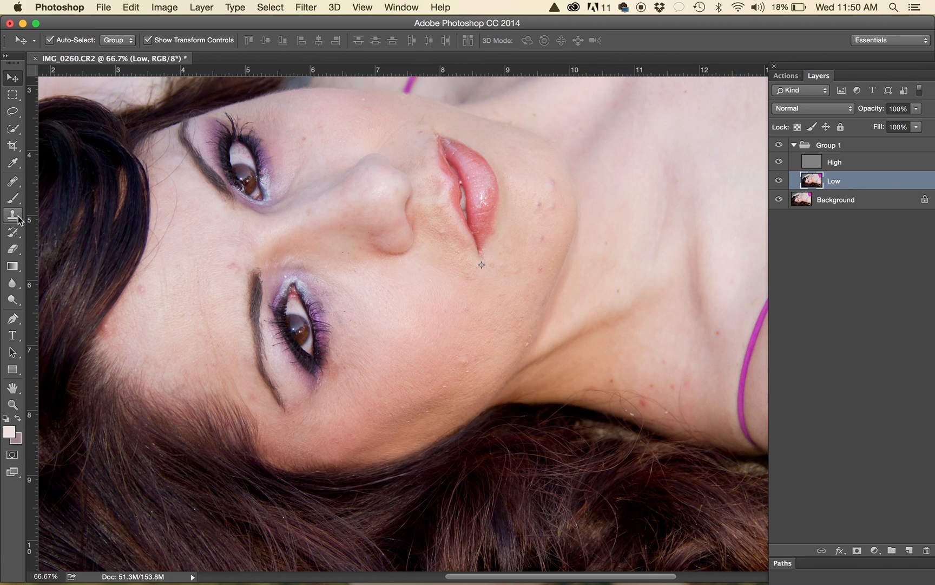
# Clone clean forehead skin over shiny patches on the Low layer with a 150 brush.
pyautogui.click(12, 215)
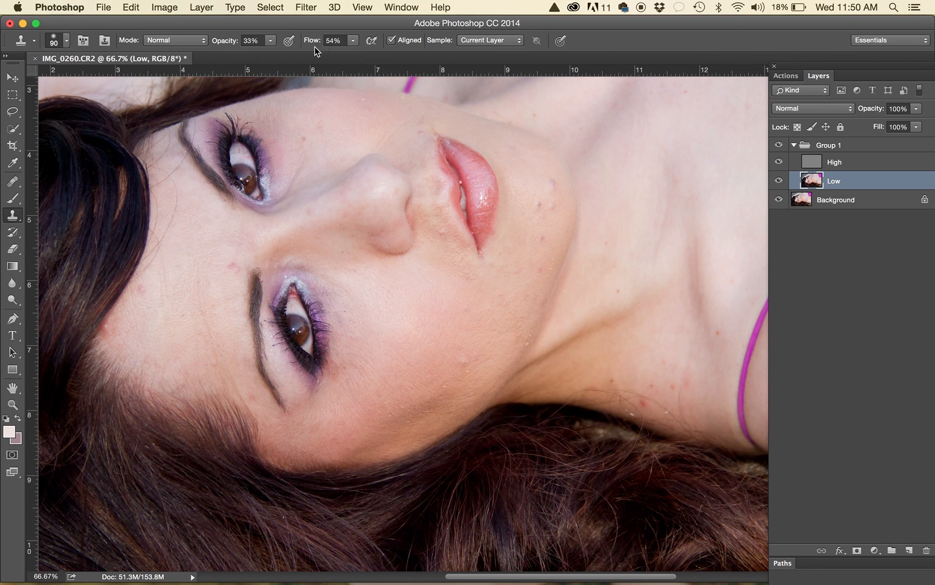
pyautogui.moveTo(280, 49)
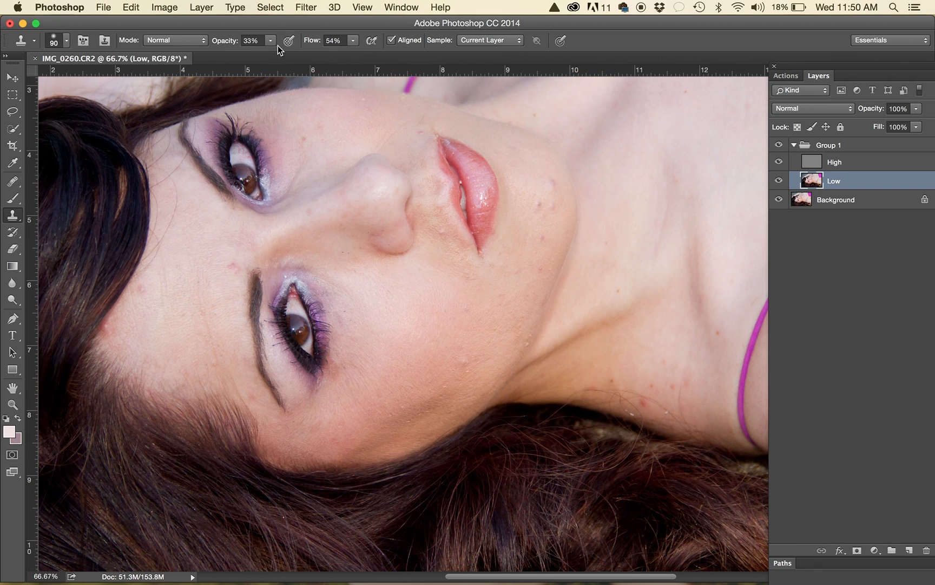
pyautogui.moveTo(425, 297)
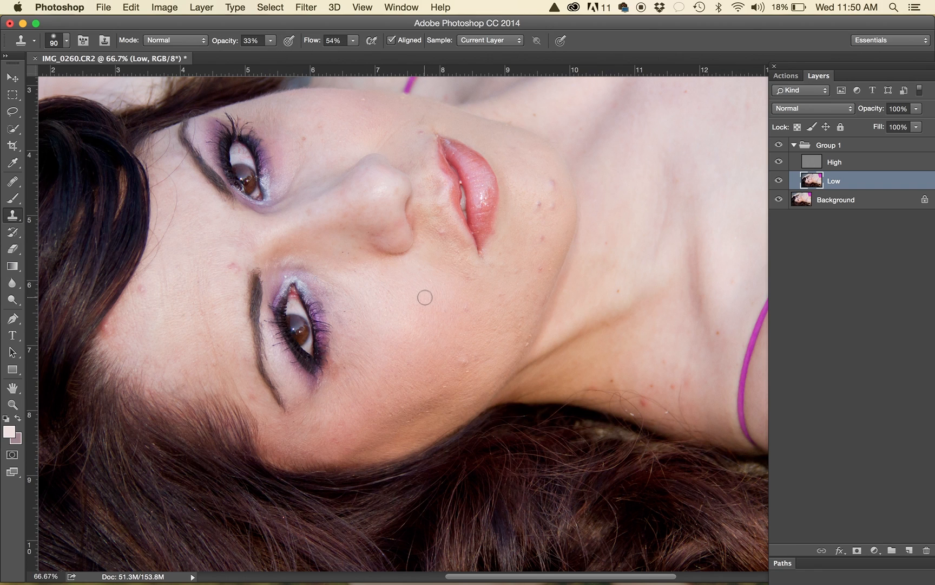
pyautogui.write('150')
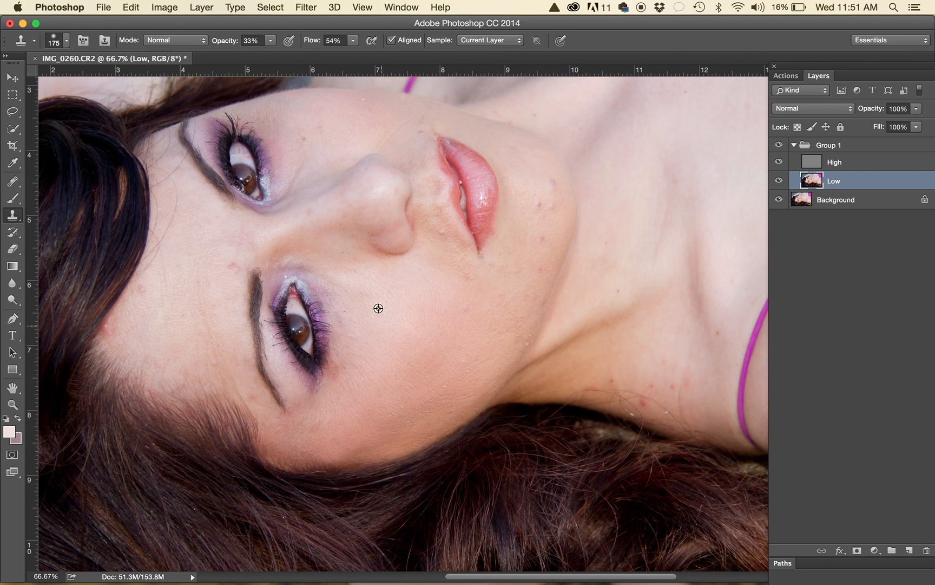
pyautogui.moveTo(332, 286)
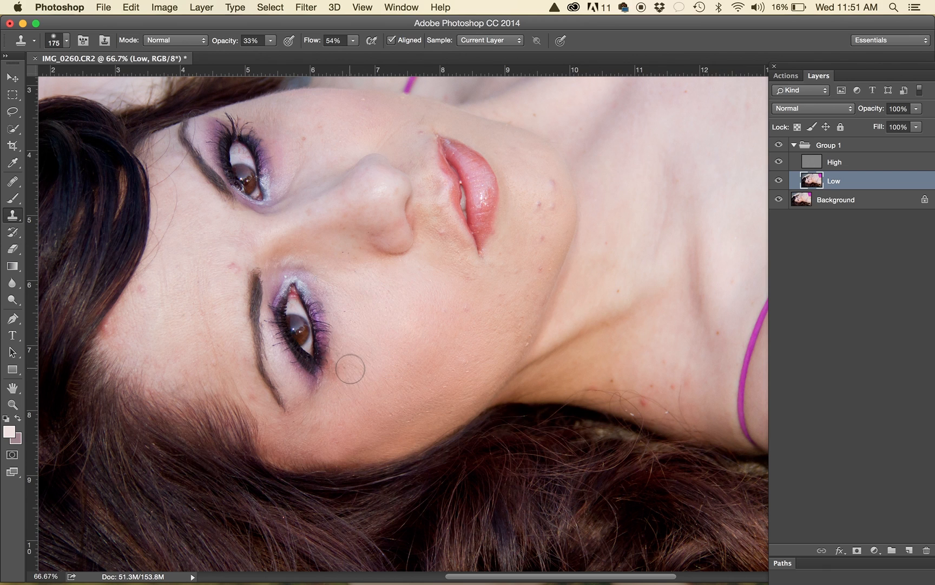
pyautogui.moveTo(429, 311)
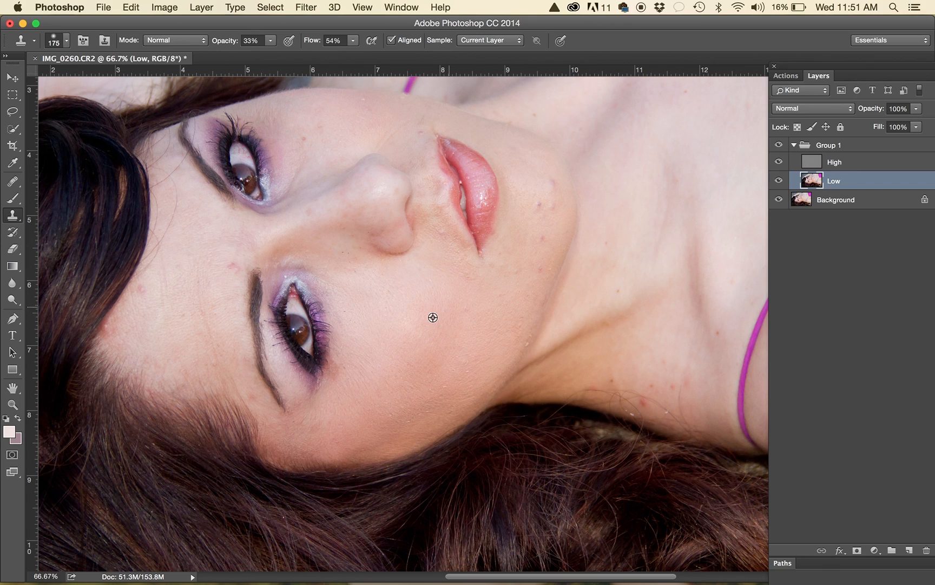
pyautogui.moveTo(458, 250)
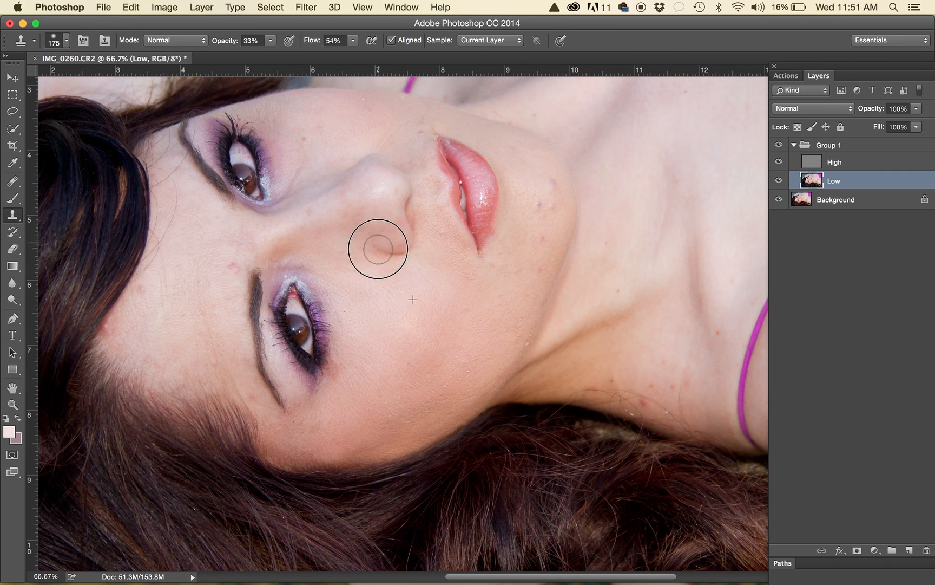
pyautogui.moveTo(295, 220)
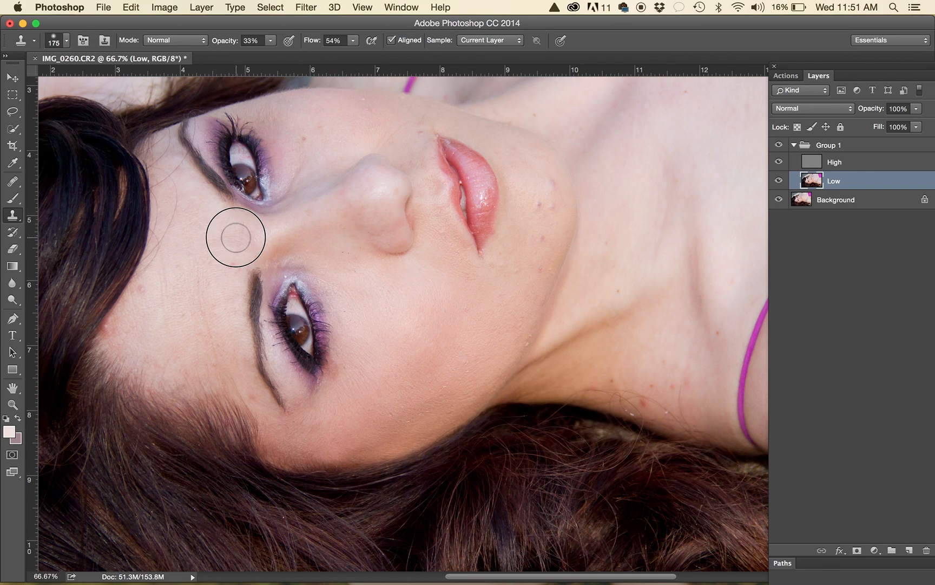
pyautogui.moveTo(202, 250)
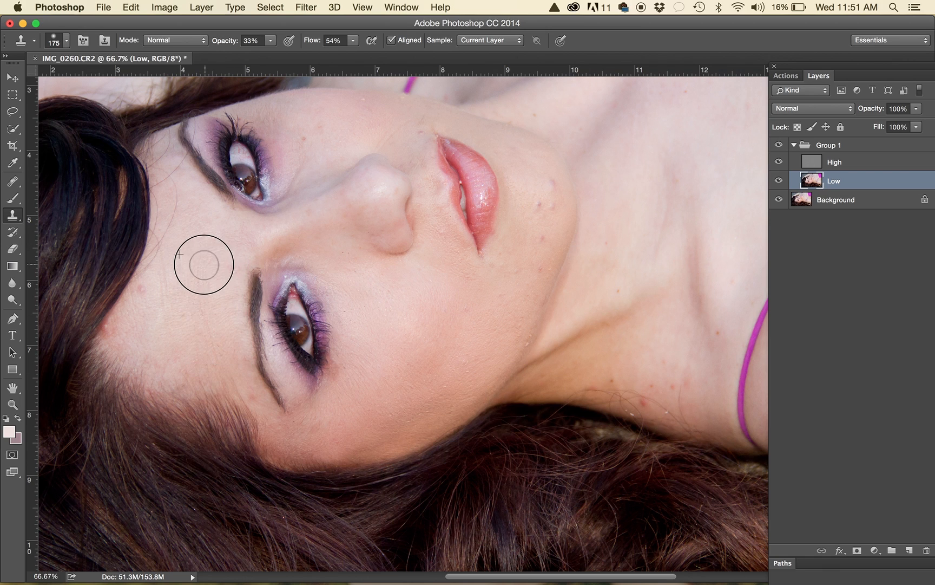
pyautogui.moveTo(158, 298)
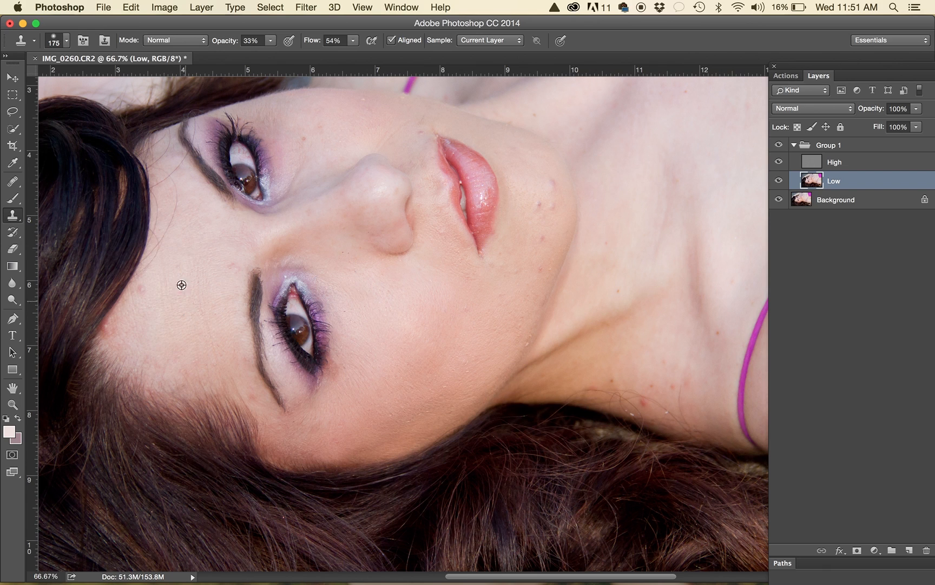
pyautogui.moveTo(147, 277)
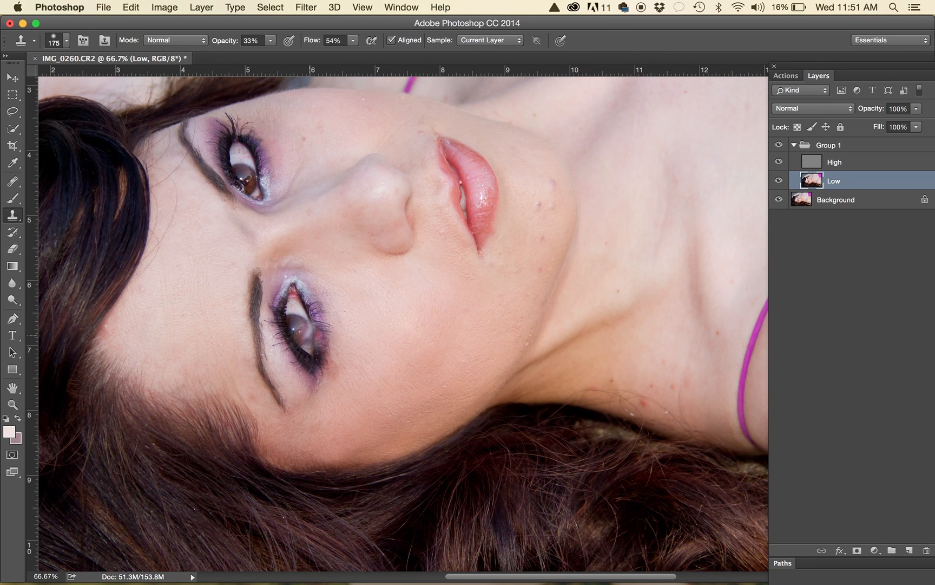
pyautogui.click(241, 236)
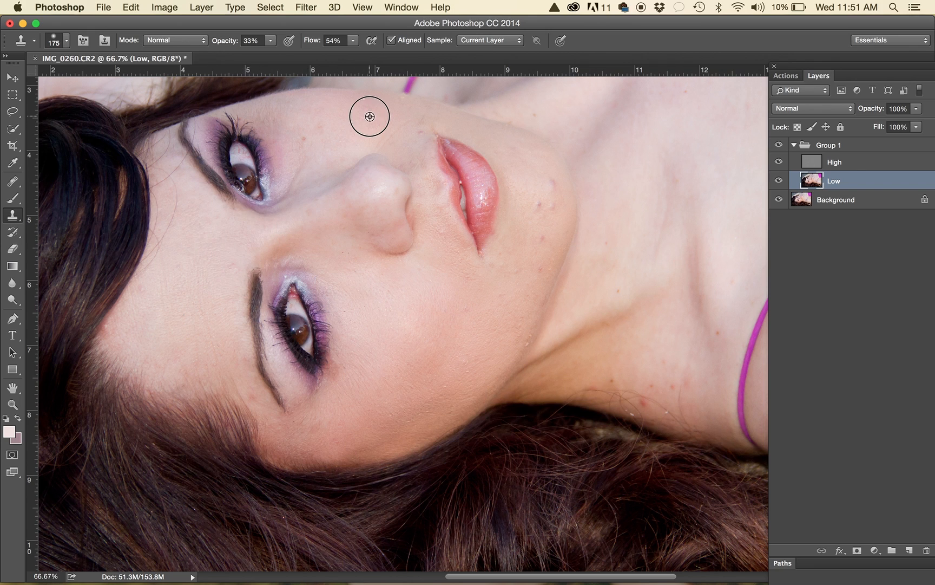
pyautogui.moveTo(333, 128)
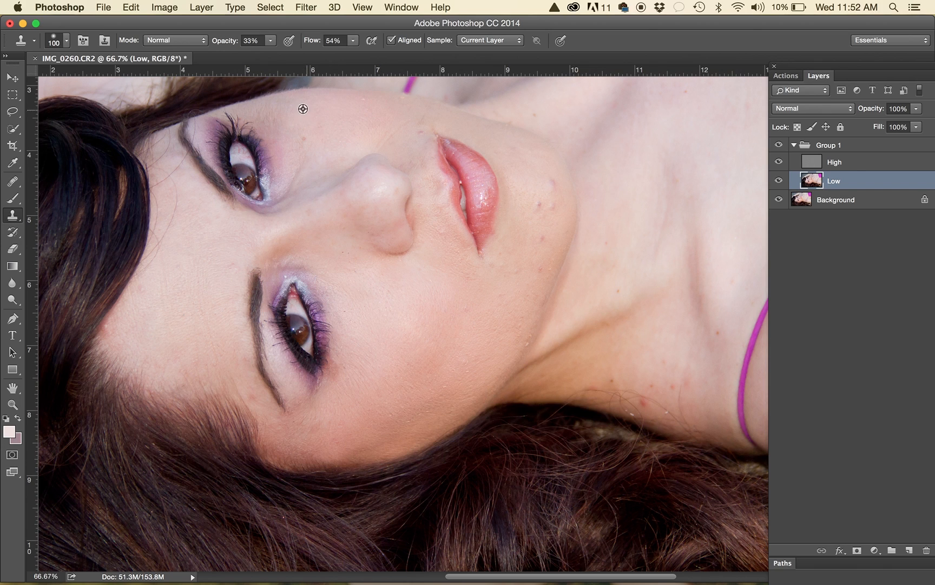
pyautogui.moveTo(296, 134)
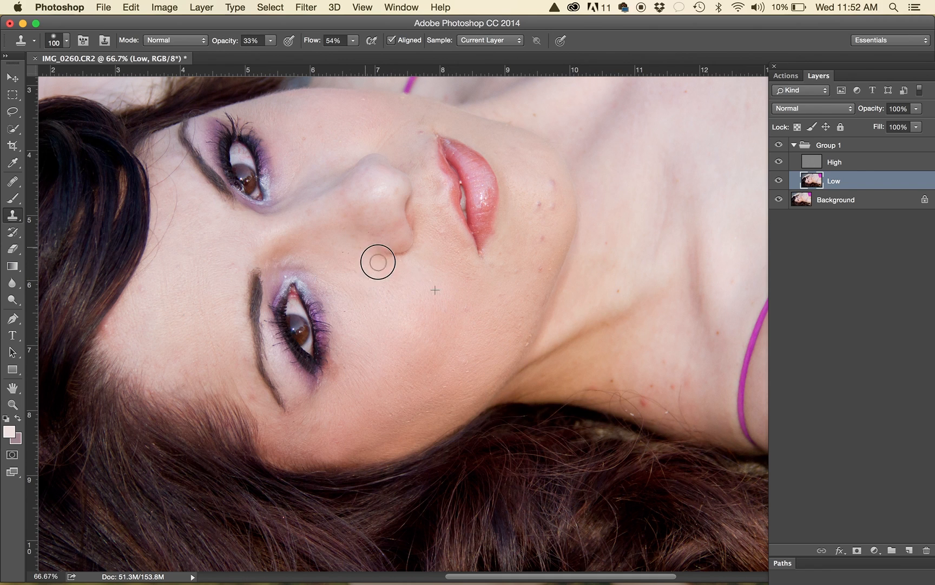
pyautogui.moveTo(321, 272)
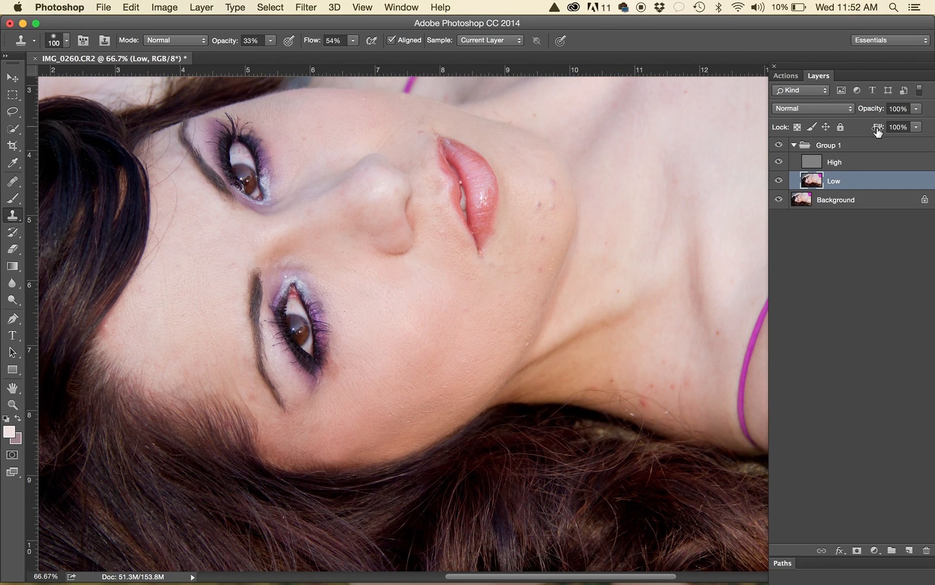
# On the High layer, spot-heal the small blemish on the cheek beside the lips.
pyautogui.click(834, 162)
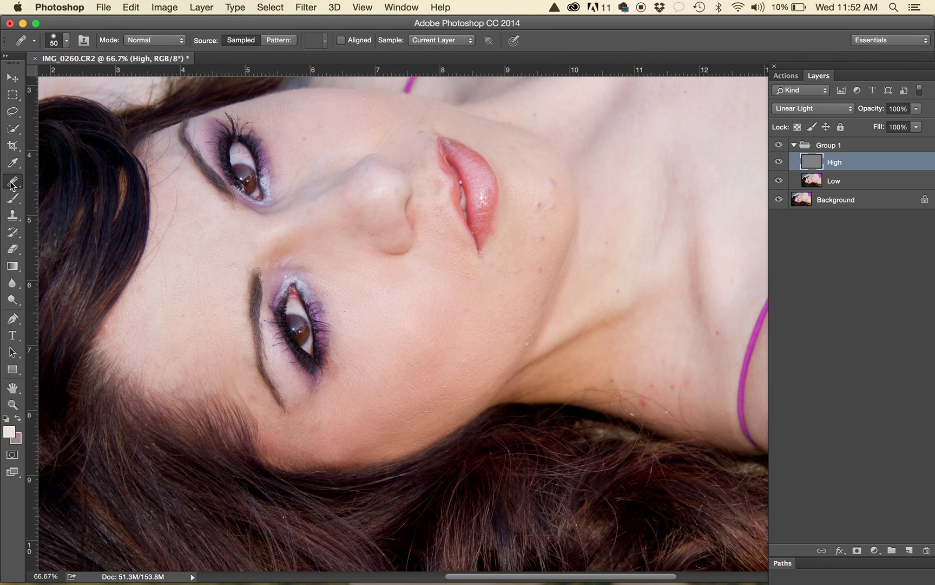
pyautogui.click(13, 182)
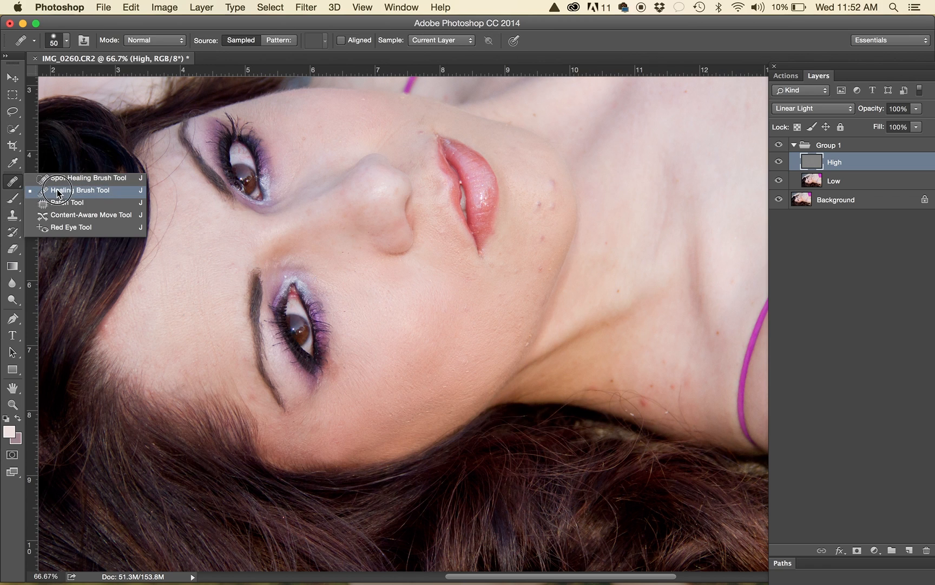
pyautogui.moveTo(78, 178)
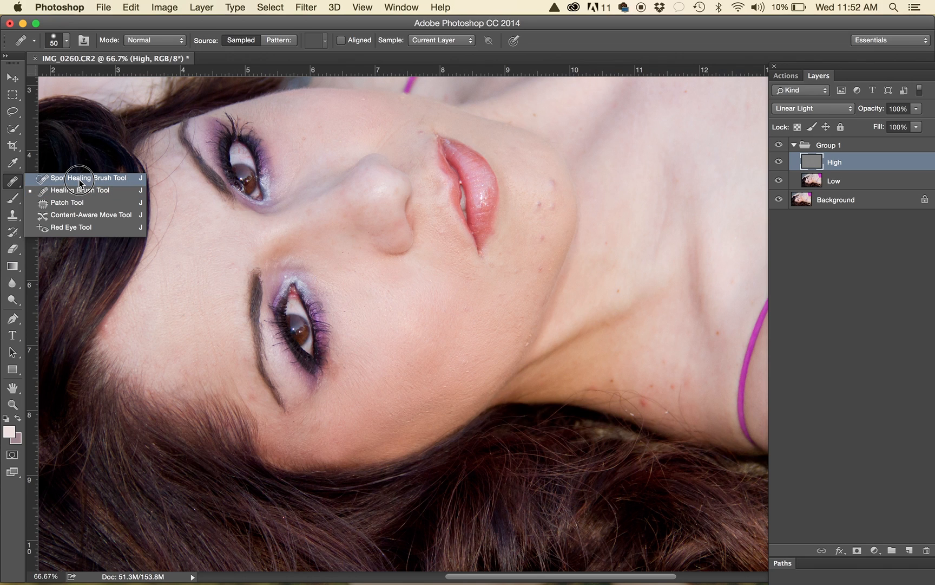
pyautogui.click(84, 178)
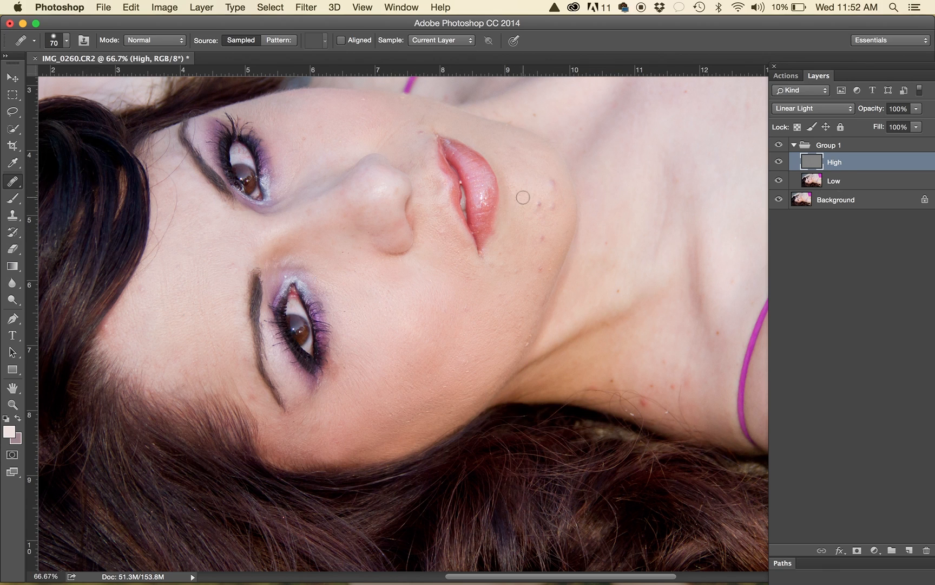
pyautogui.click(539, 208)
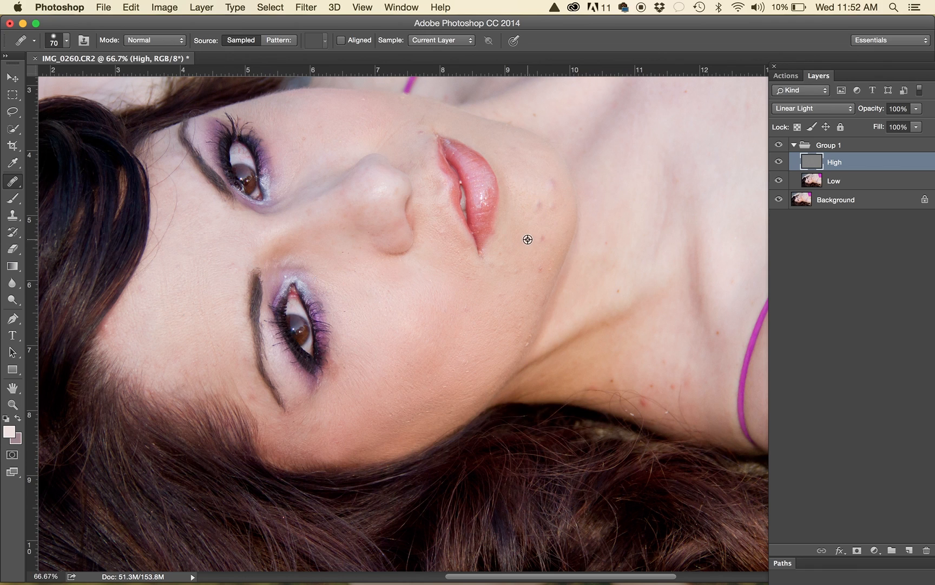
pyautogui.moveTo(533, 253)
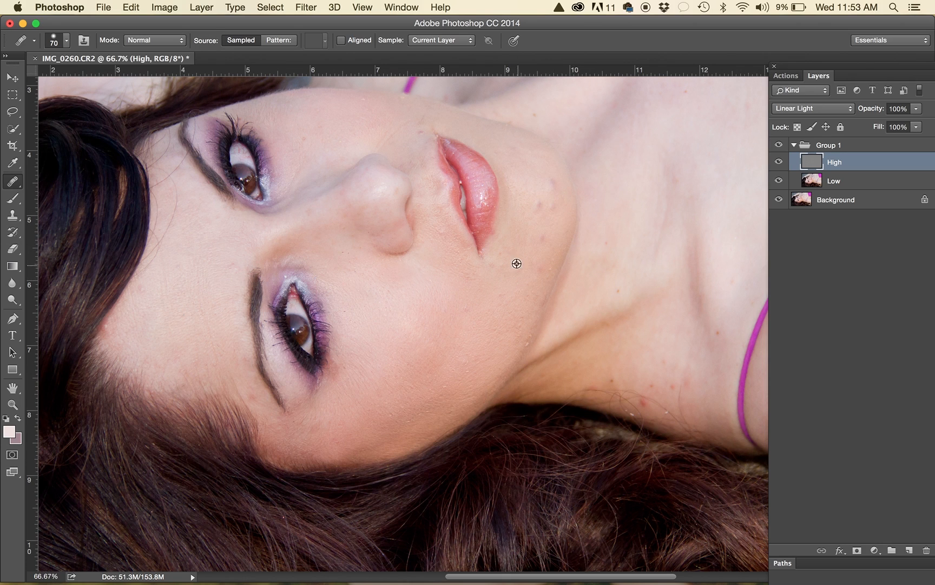
pyautogui.moveTo(535, 259)
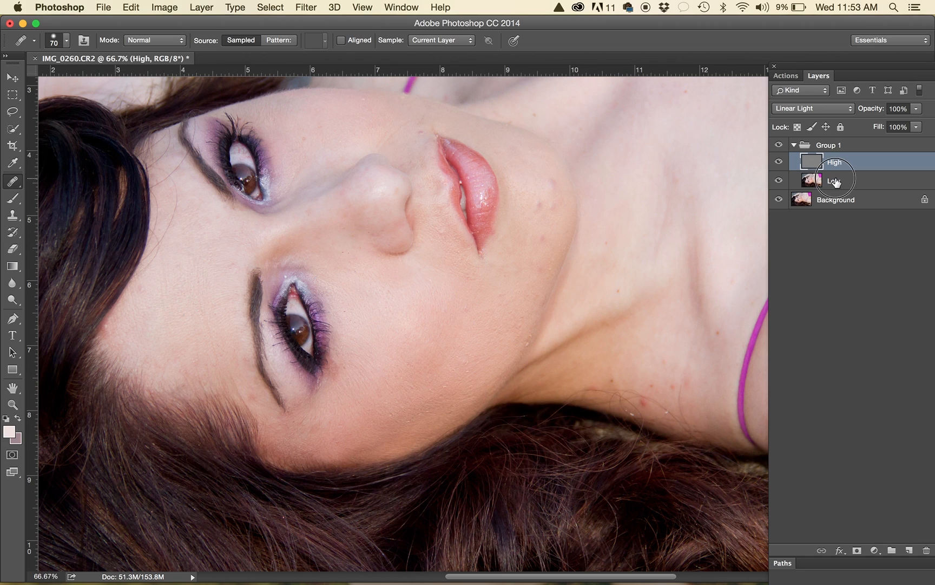
# Return to the Low layer to clone over the blotches near the mouth and jaw.
pyautogui.click(835, 180)
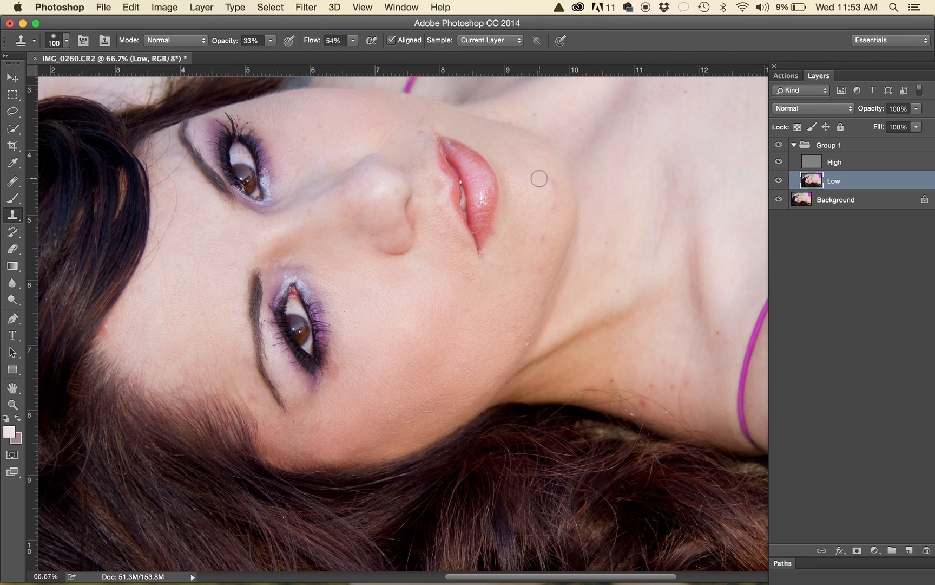
pyautogui.moveTo(547, 171)
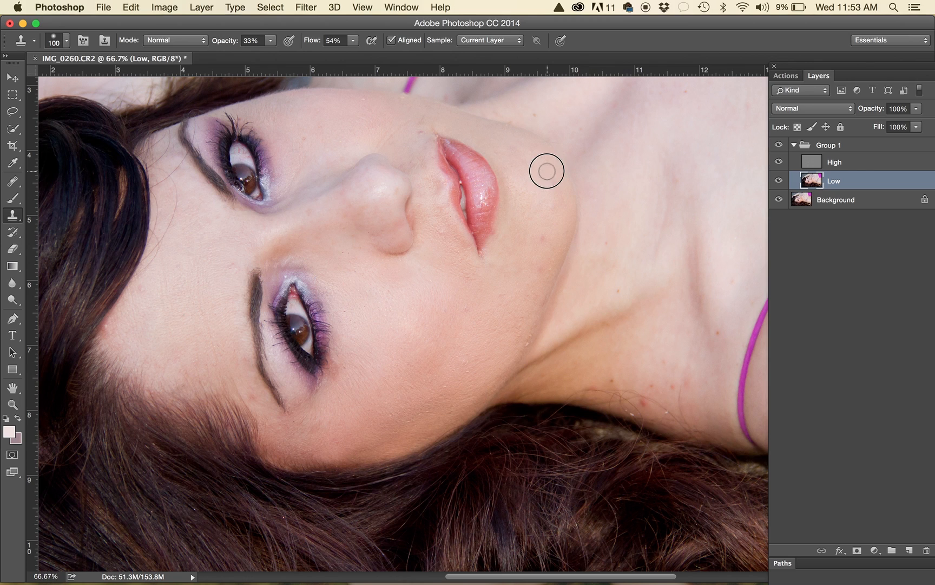
pyautogui.moveTo(551, 195)
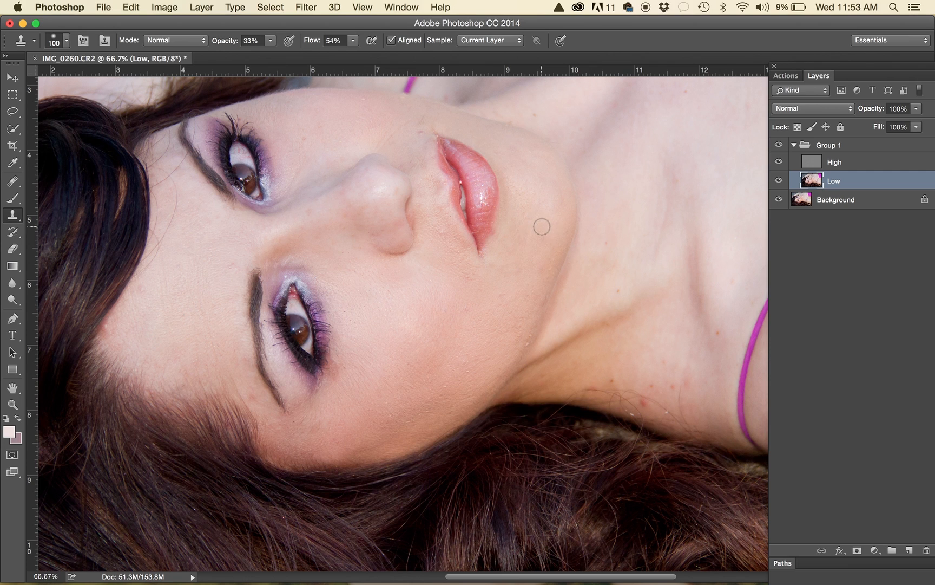
pyautogui.moveTo(510, 284)
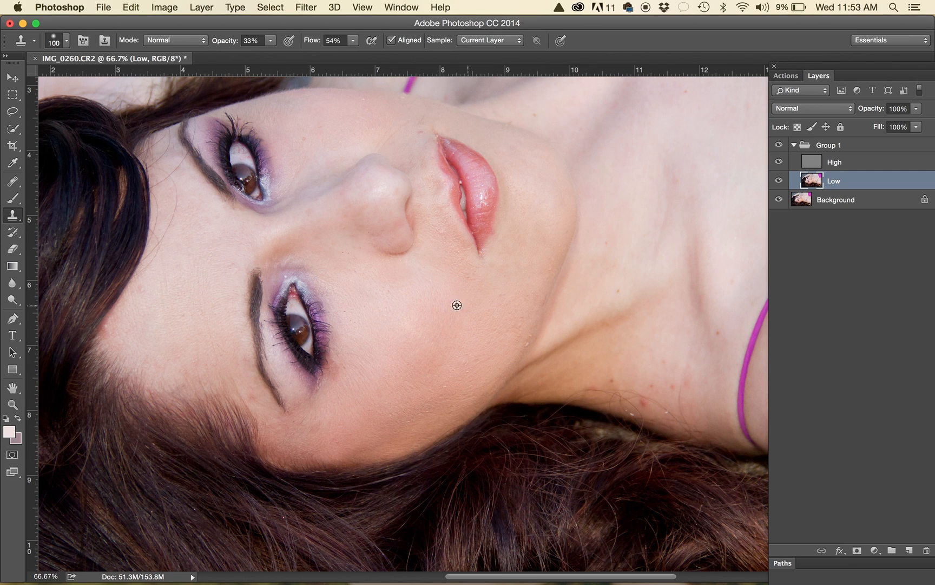
pyautogui.moveTo(466, 293)
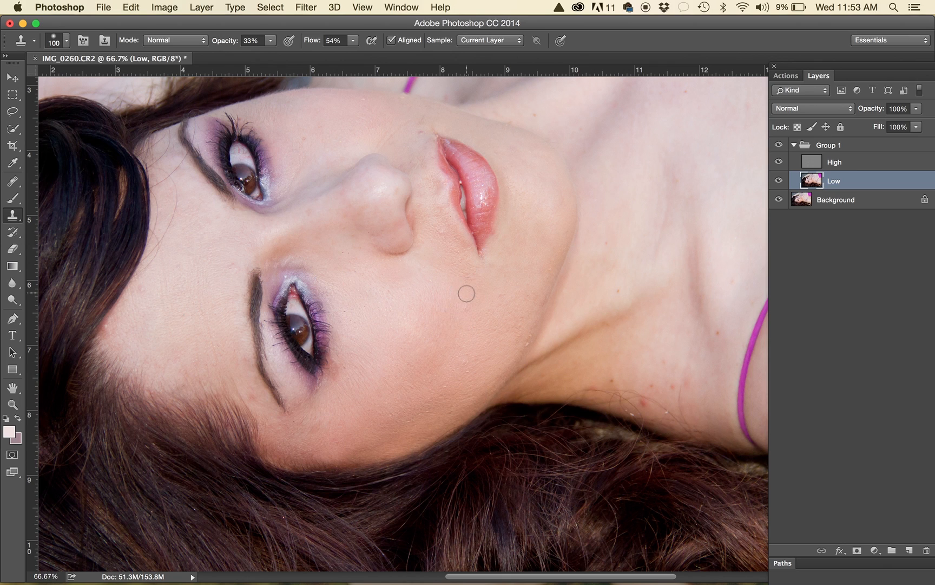
# Make the High layer active again to heal blemishes on the cheek and neck.
pyautogui.click(833, 161)
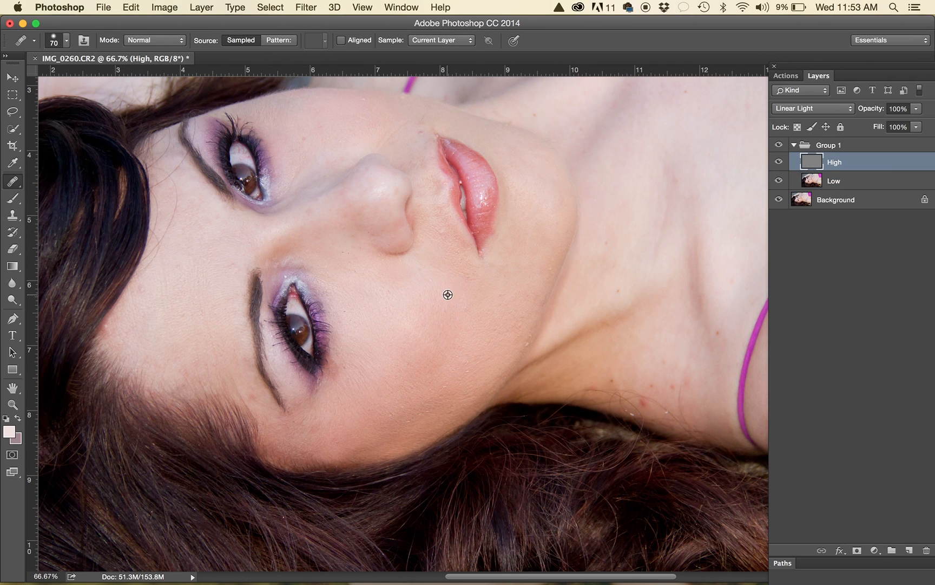
pyautogui.moveTo(451, 310)
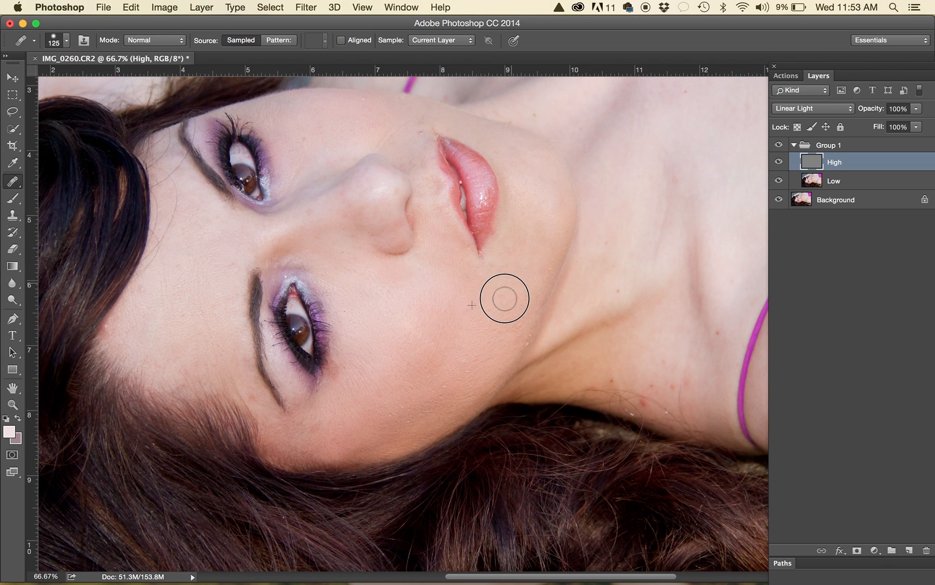
pyautogui.moveTo(481, 361)
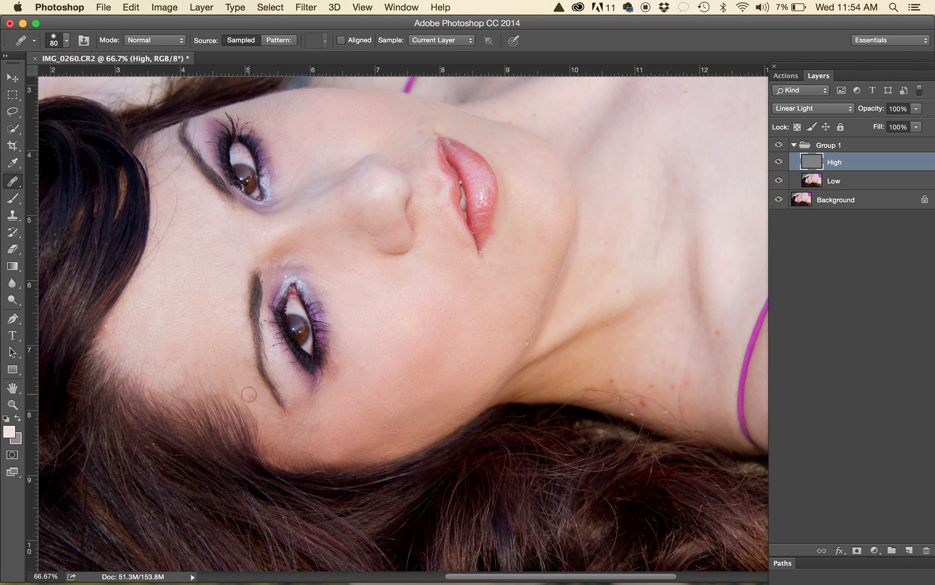
pyautogui.moveTo(247, 366)
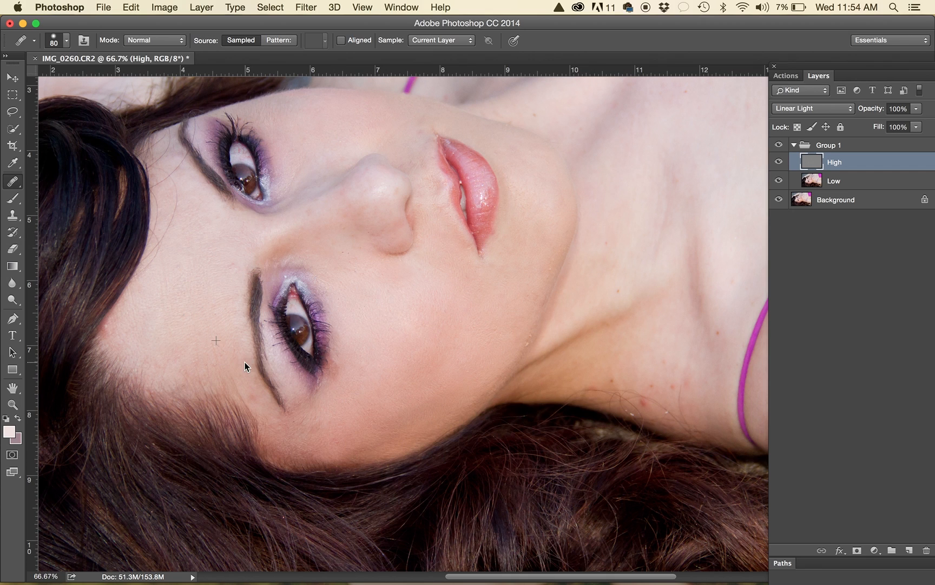
pyautogui.moveTo(253, 401)
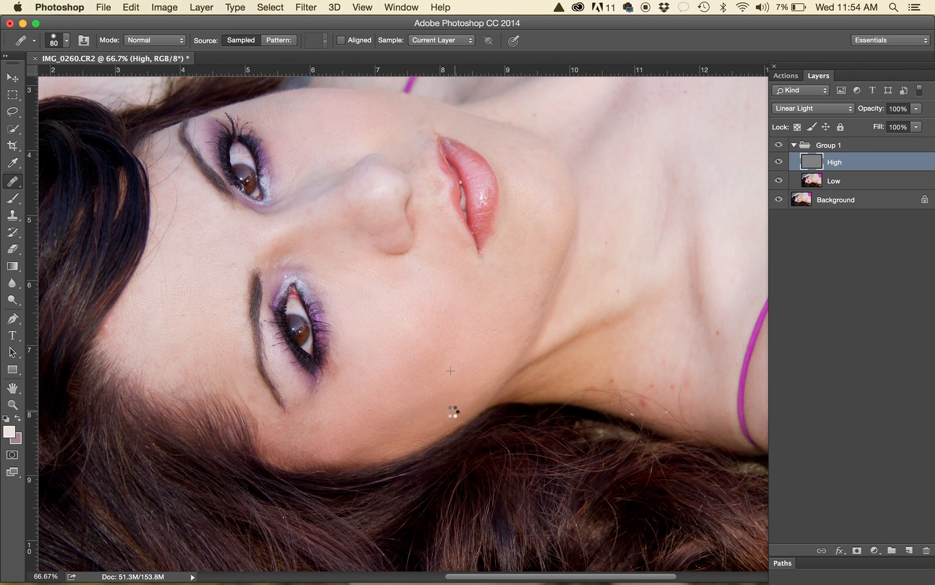
pyautogui.moveTo(369, 454)
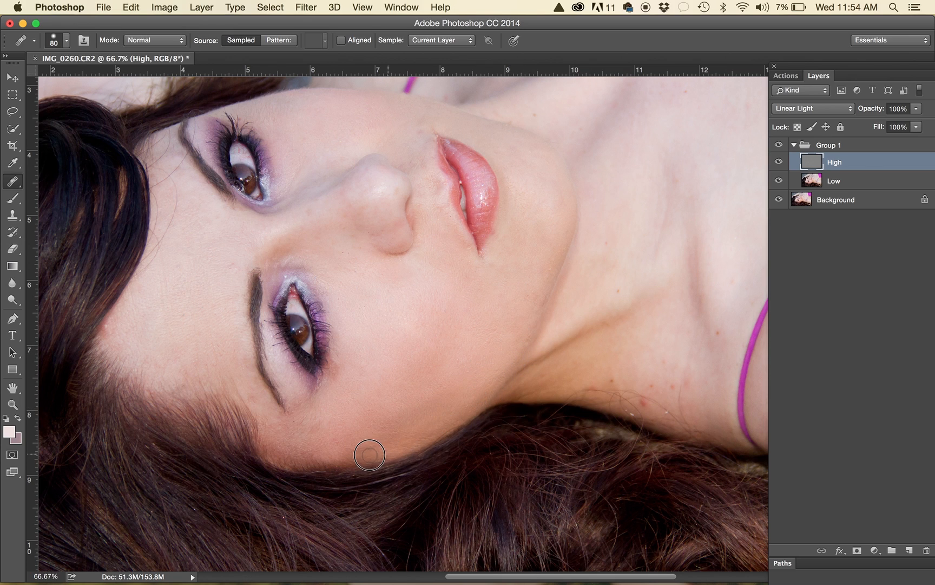
pyautogui.moveTo(622, 359)
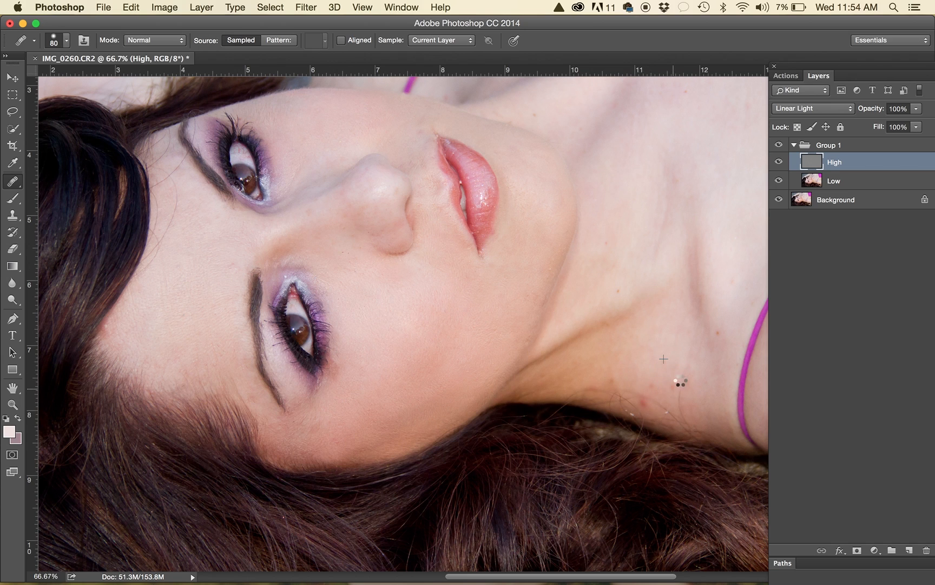
pyautogui.moveTo(712, 339)
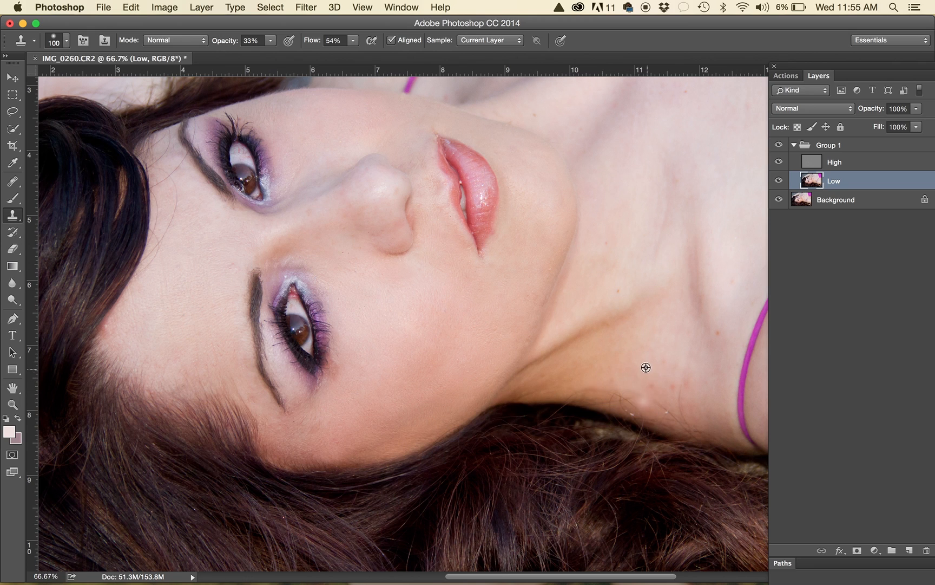
pyautogui.moveTo(670, 360)
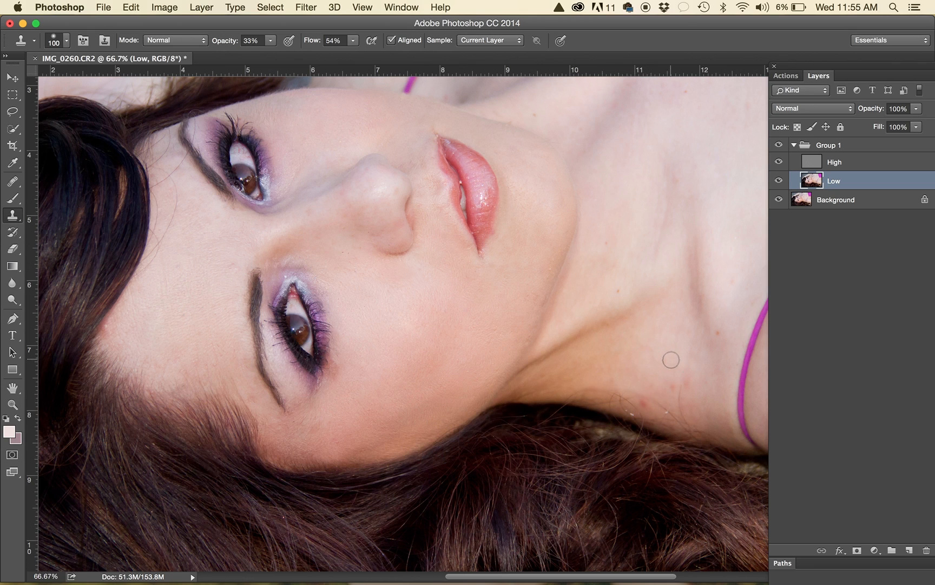
pyautogui.moveTo(674, 388)
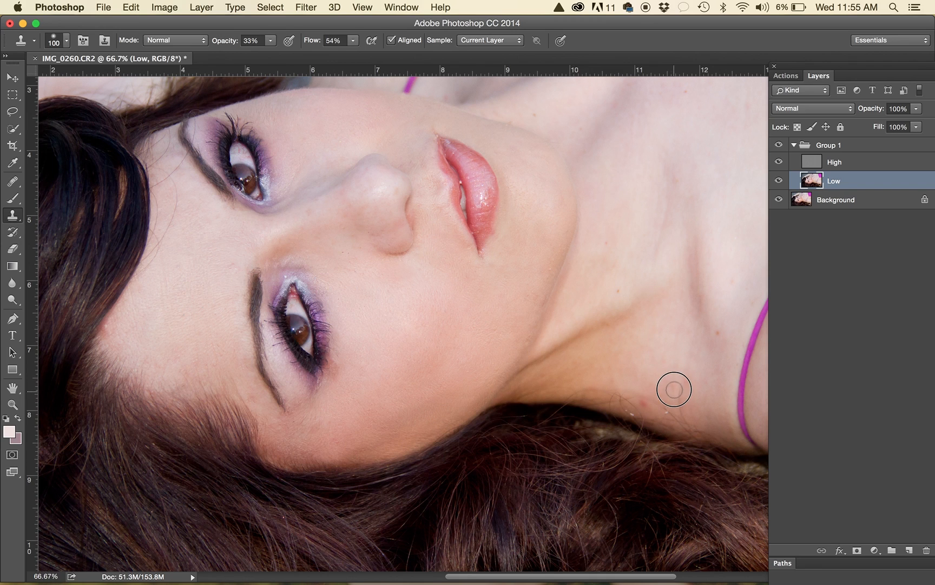
pyautogui.moveTo(647, 413)
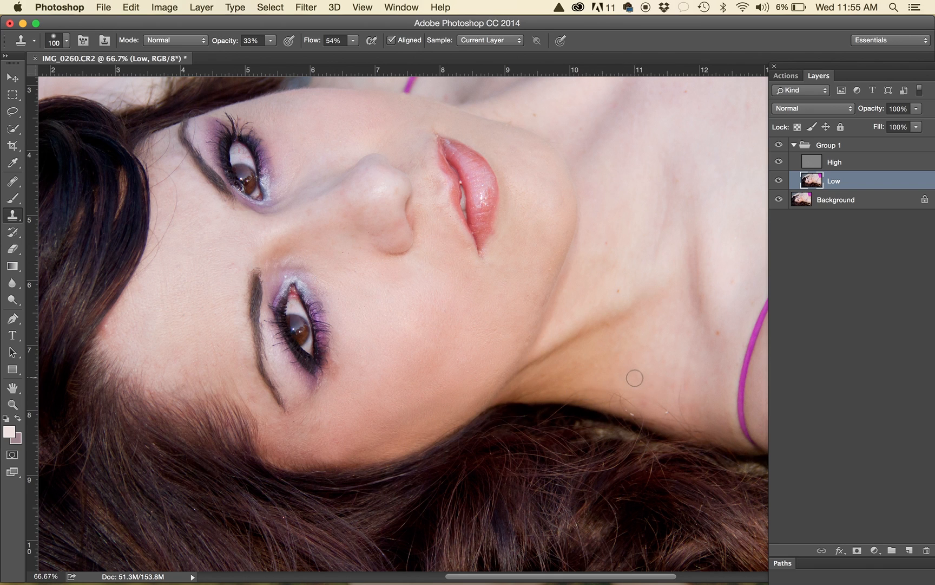
pyautogui.moveTo(259, 406)
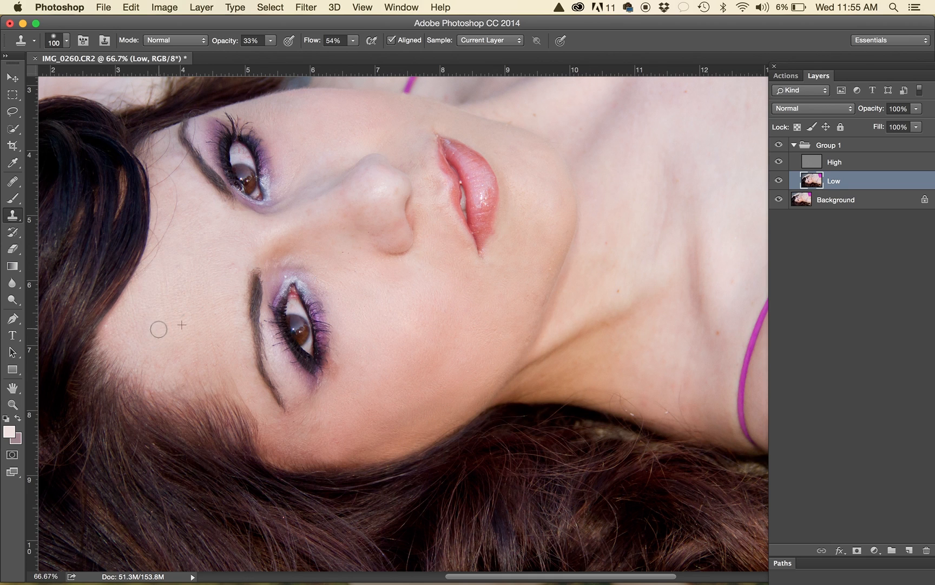
pyautogui.moveTo(301, 218)
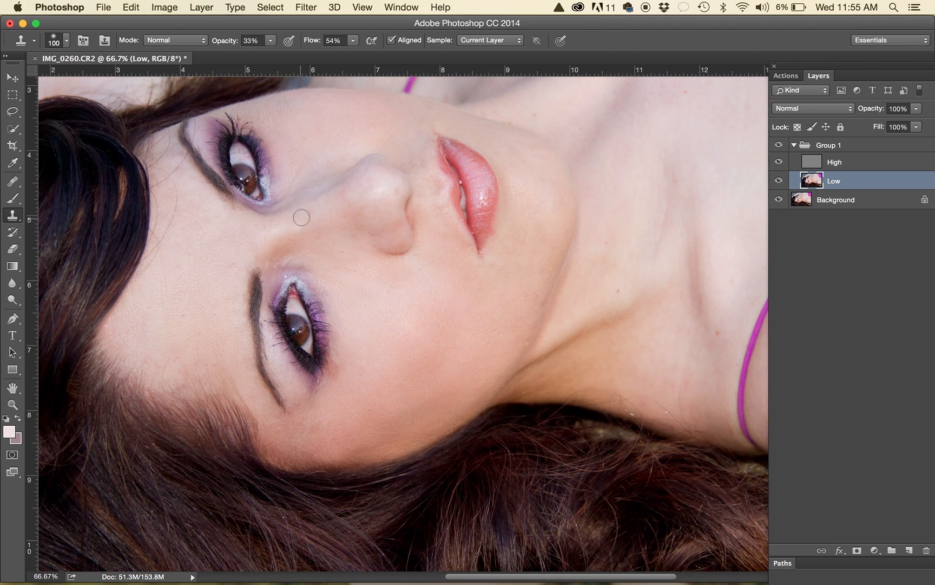
pyautogui.moveTo(318, 214)
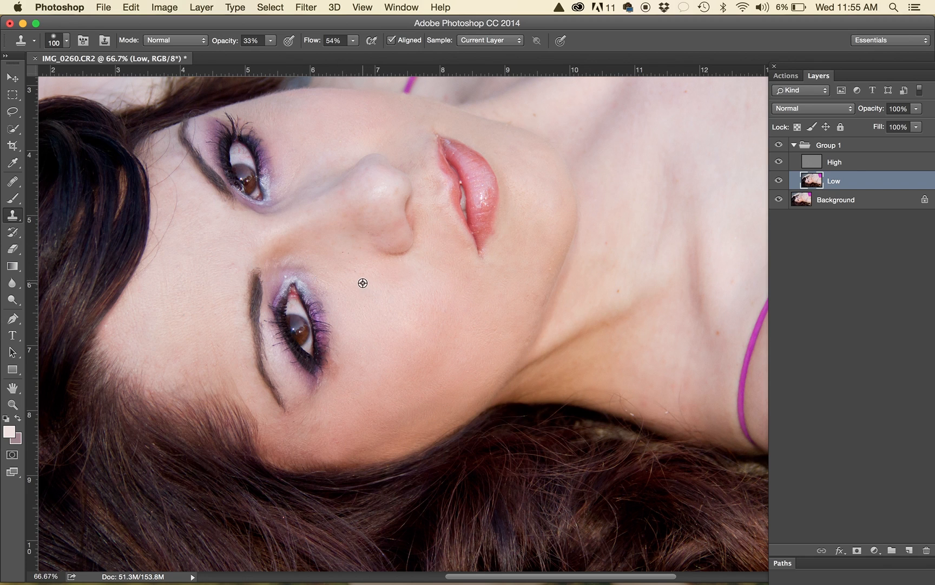
pyautogui.moveTo(343, 243)
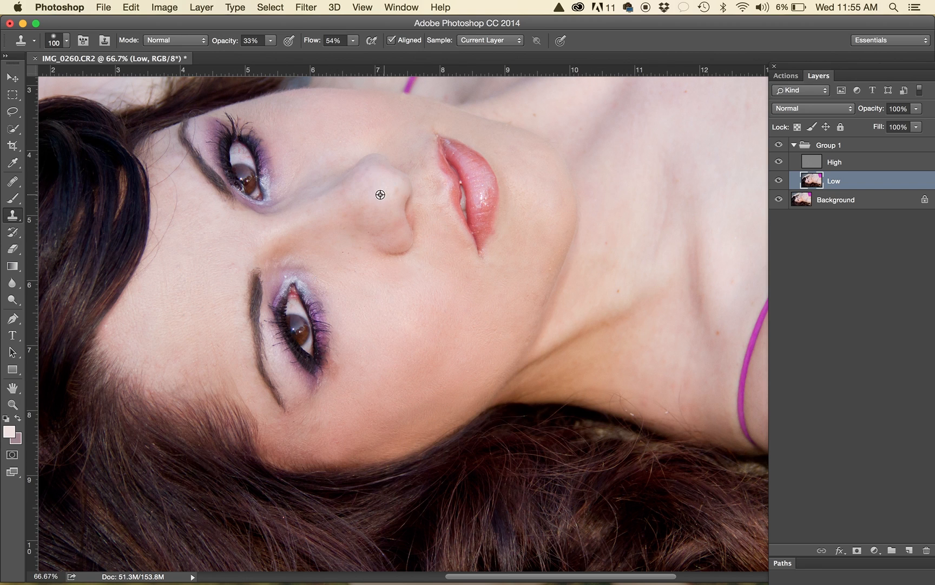
pyautogui.moveTo(424, 148)
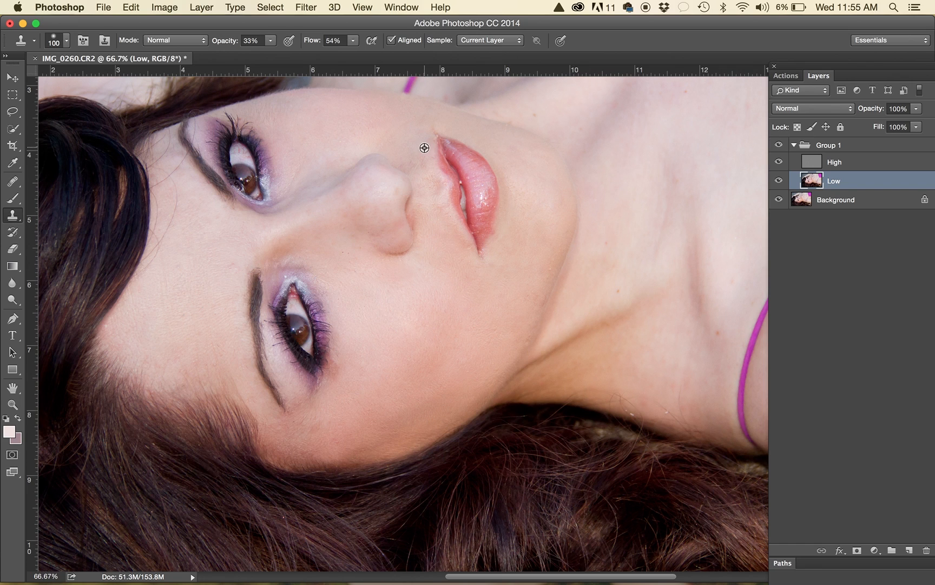
pyautogui.moveTo(437, 127)
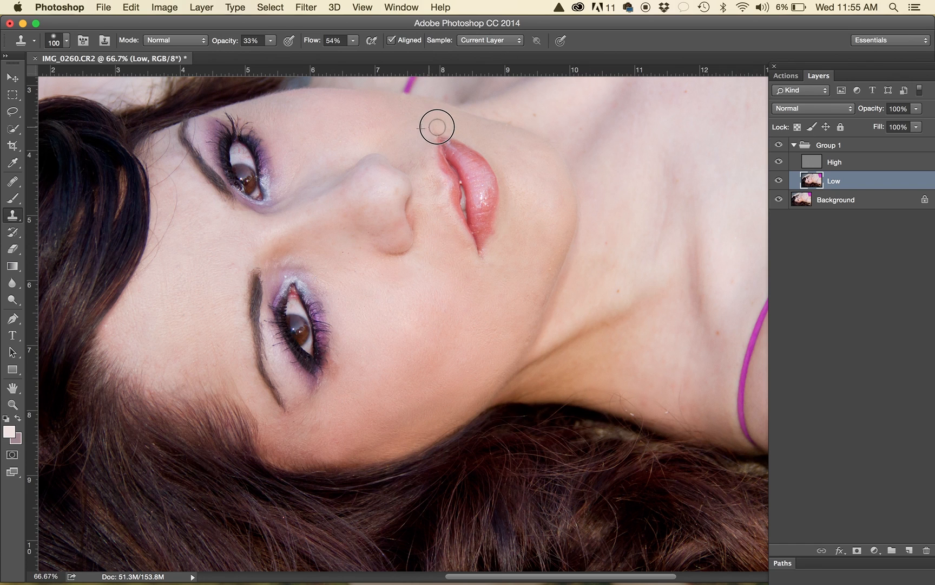
# Heal a small texture spot beside the nose on the High layer with the Healing Brush.
pyautogui.click(847, 162)
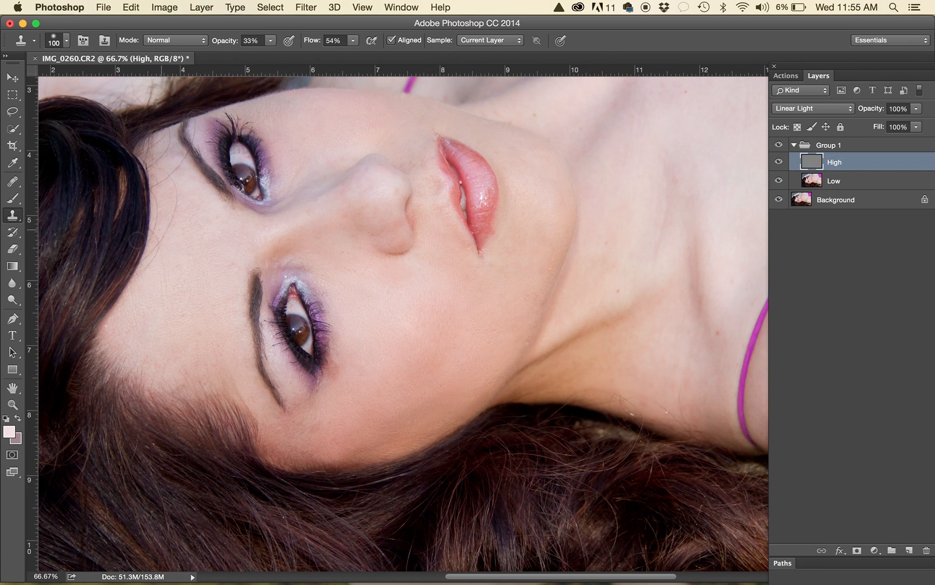
pyautogui.click(12, 182)
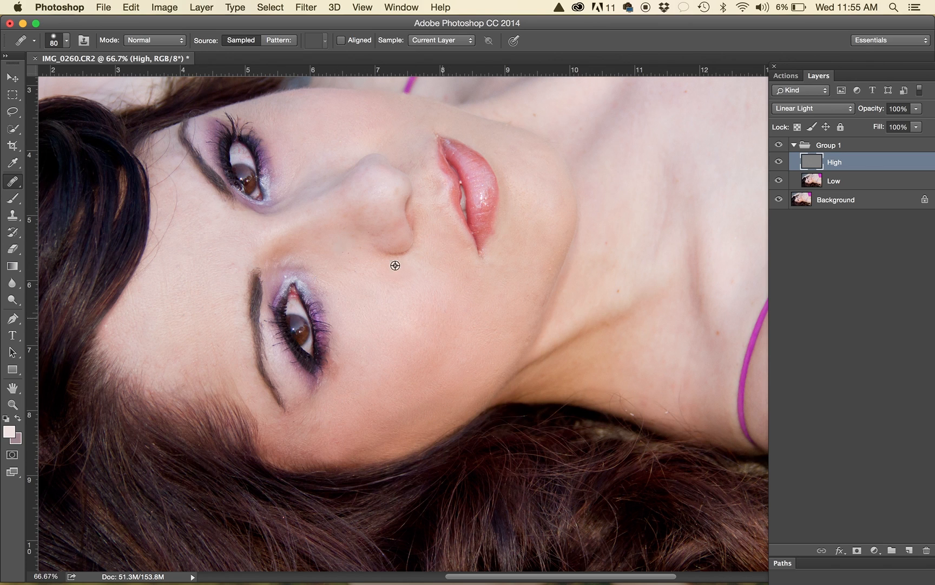
pyautogui.moveTo(368, 173)
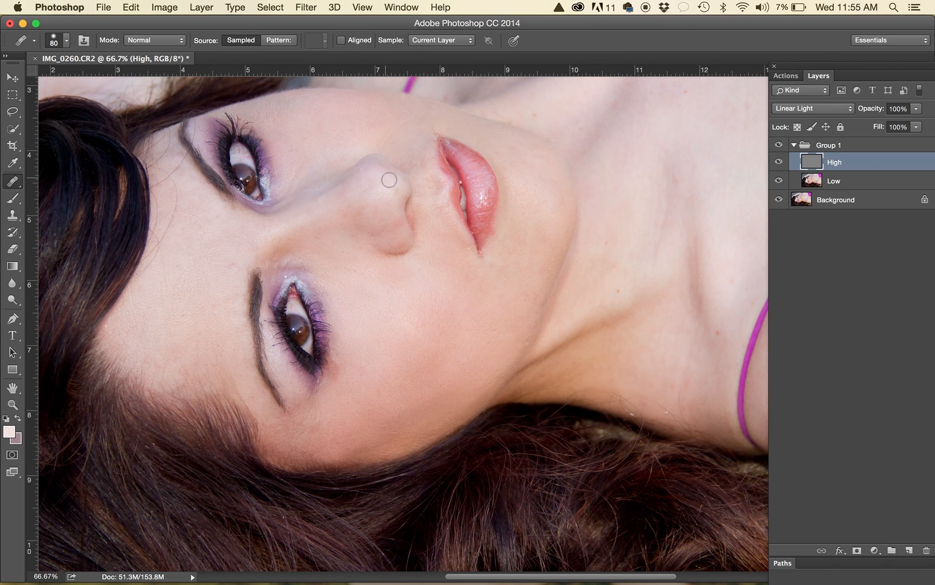
pyautogui.click(381, 202)
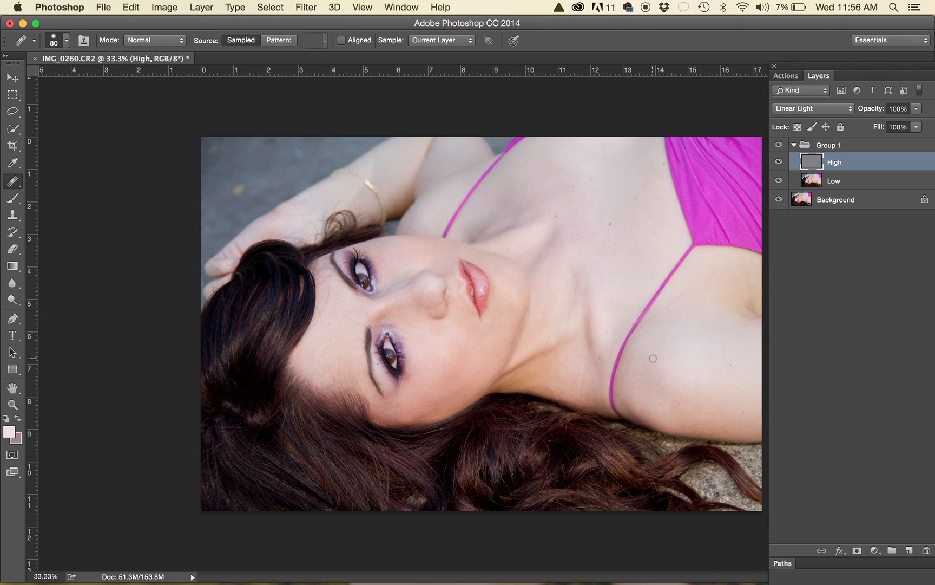
pyautogui.click(793, 144)
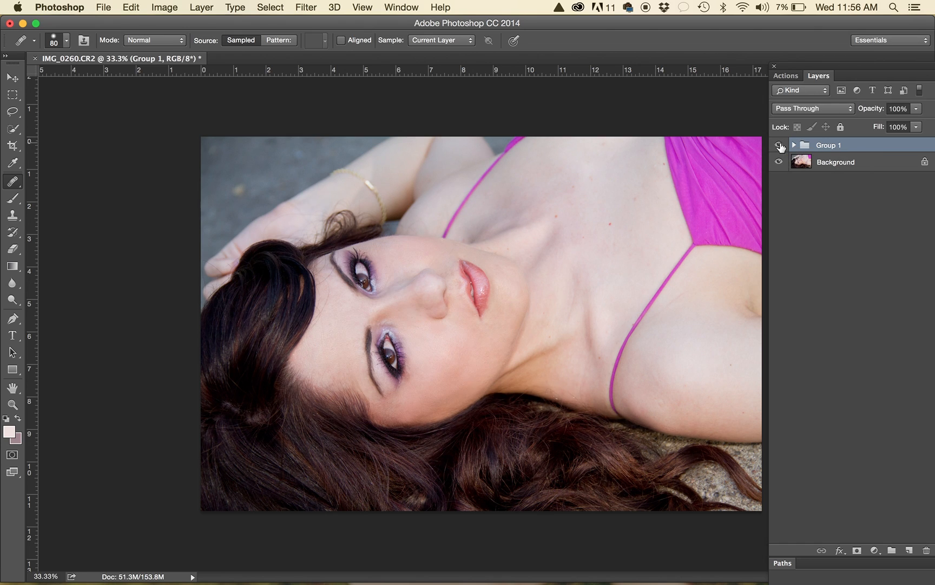
pyautogui.click(794, 143)
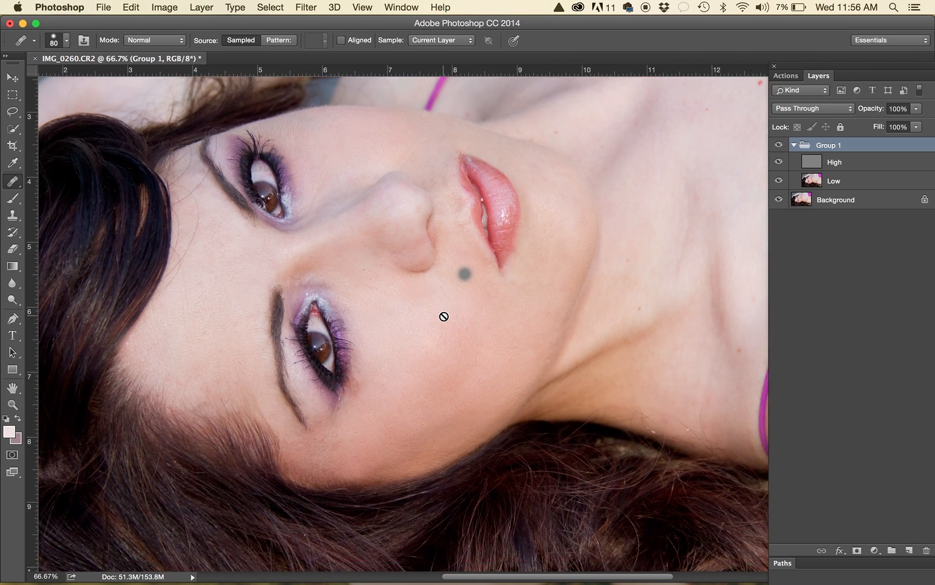
pyautogui.click(846, 161)
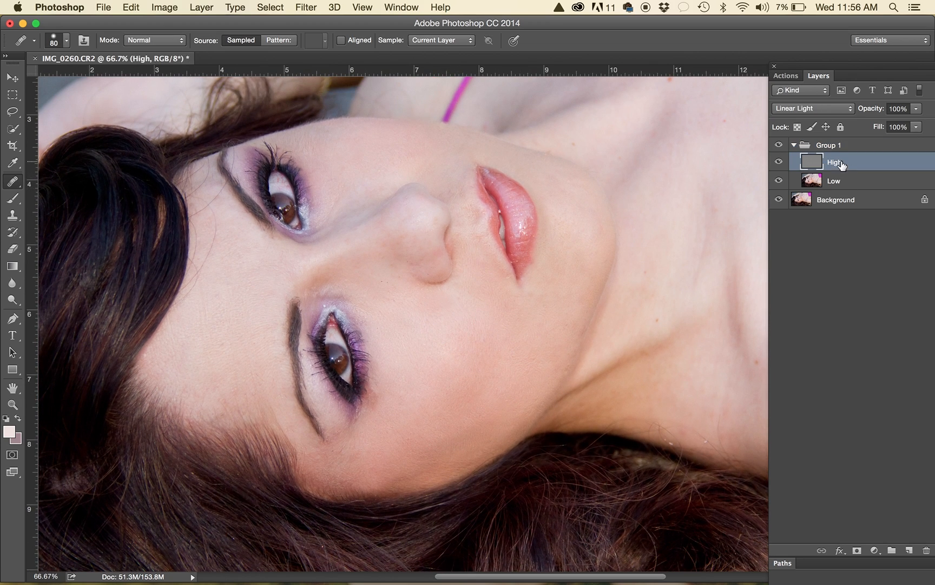
# Draw 30 px feathered Lasso selections under the lower eye and on the lower cheek.
pyautogui.click(13, 113)
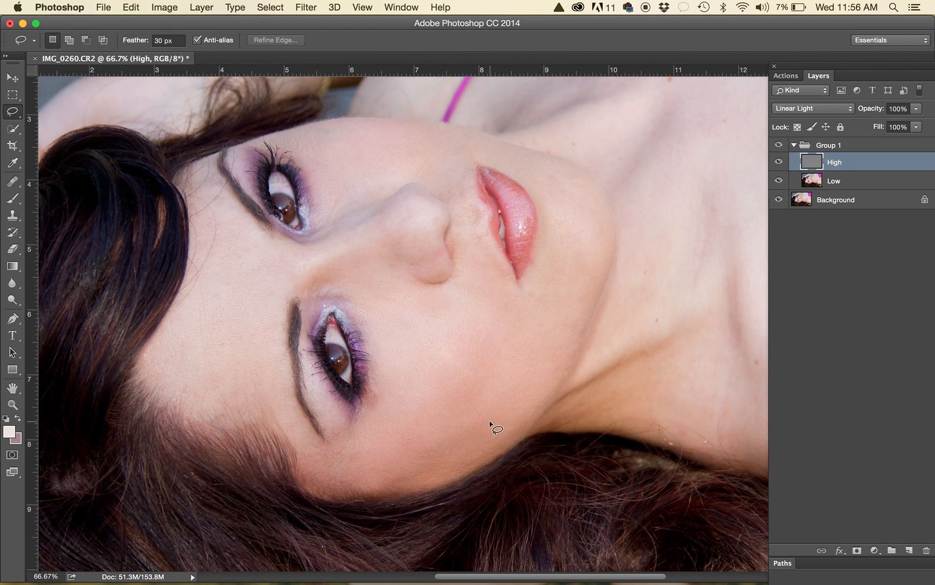
pyautogui.moveTo(368, 308)
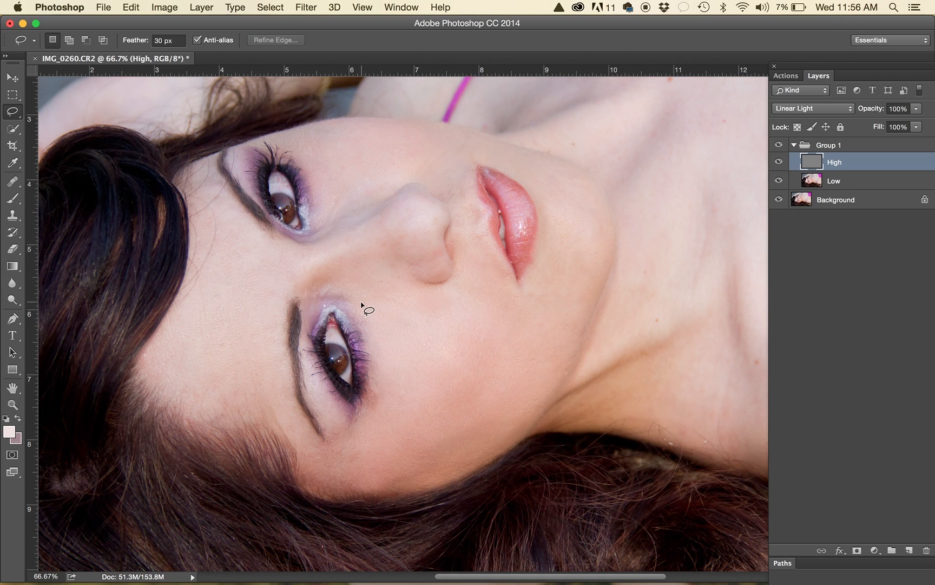
pyautogui.moveTo(367, 311); pyautogui.dragTo(367, 465)
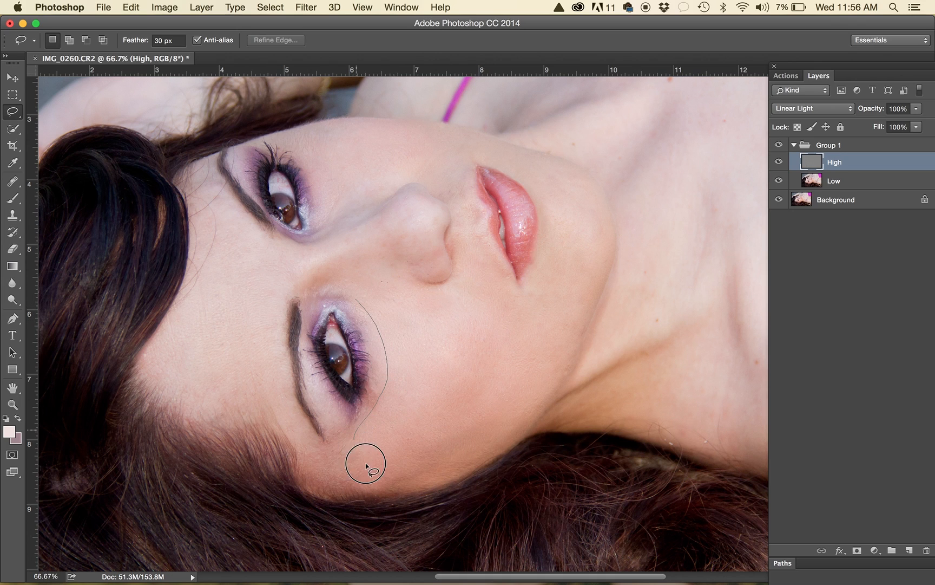
pyautogui.moveTo(365, 464); pyautogui.dragTo(518, 386)
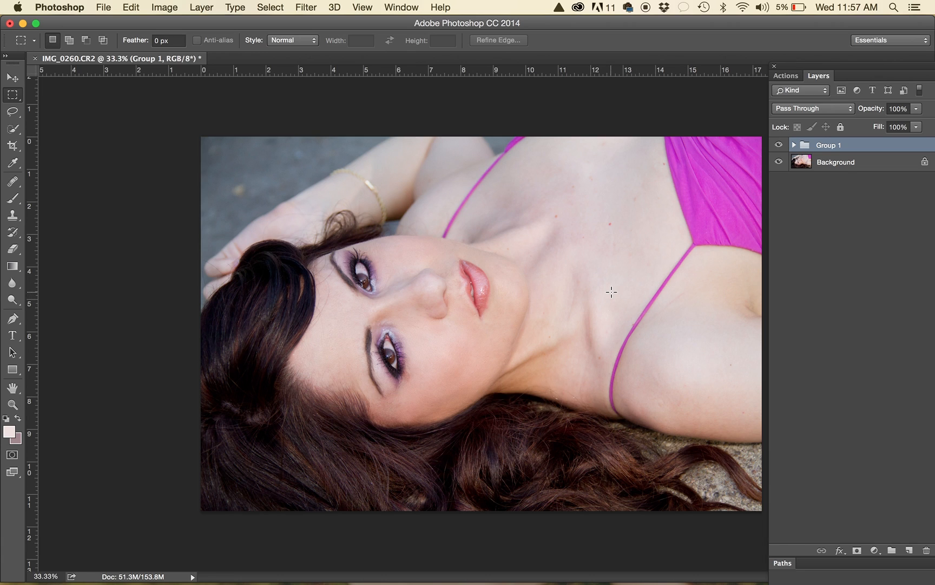
pyautogui.moveTo(762, 210)
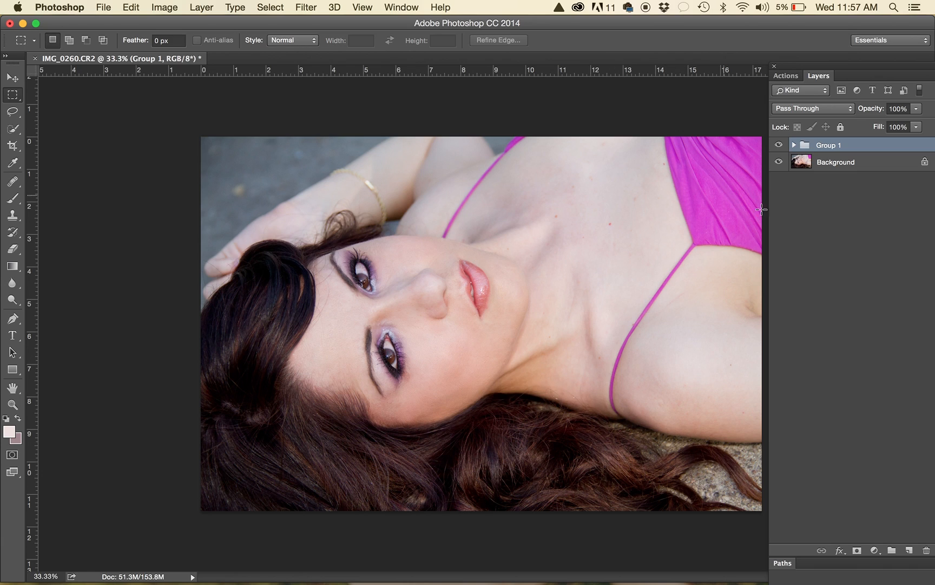